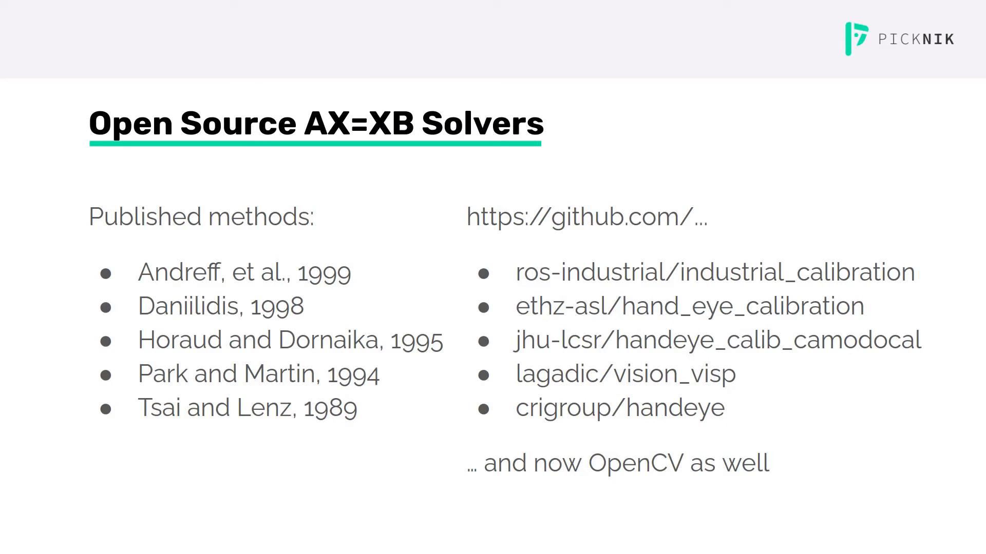
{"action": "mouse_move", "coordinate": [408, 435]}
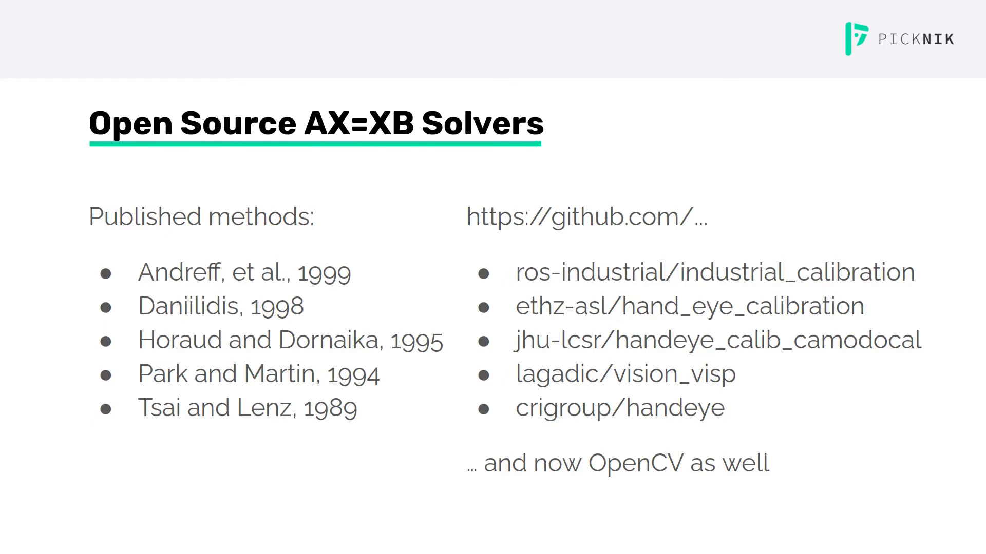
Add a moveit_calibration_gui/HandEyeCalibration panel to RViz through Panels > Add New Panel
{"action": "key", "text": "Right"}
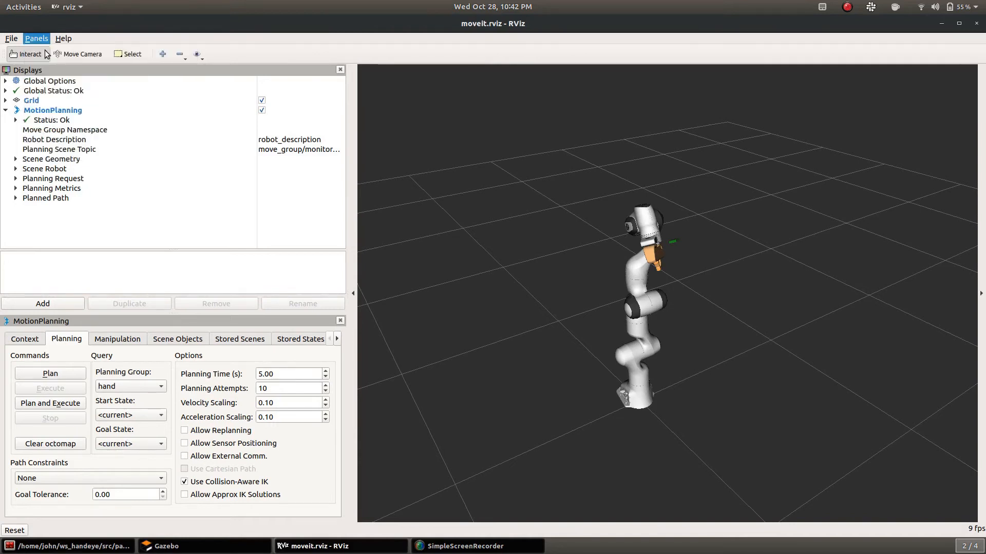
{"action": "left_click", "coordinate": [35, 39]}
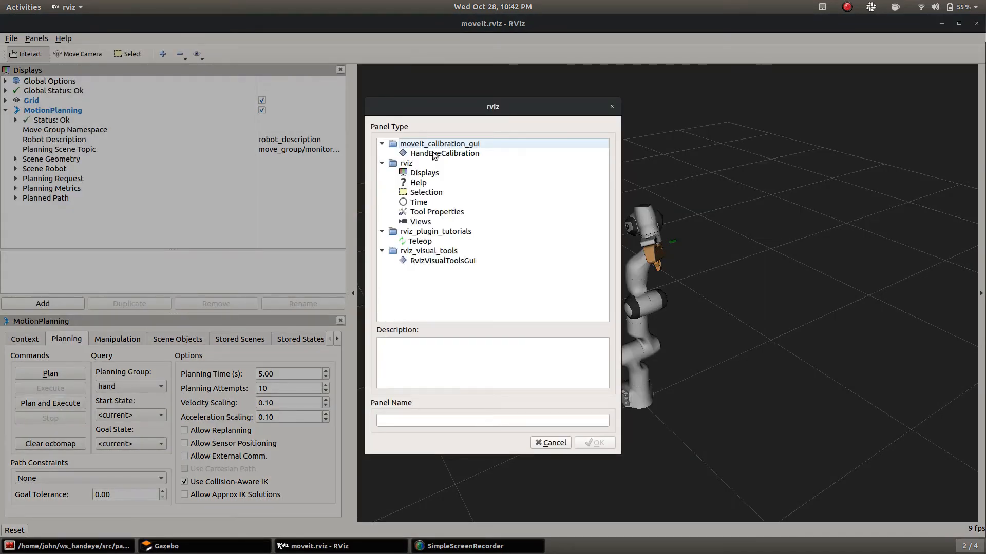
{"action": "left_click", "coordinate": [445, 153]}
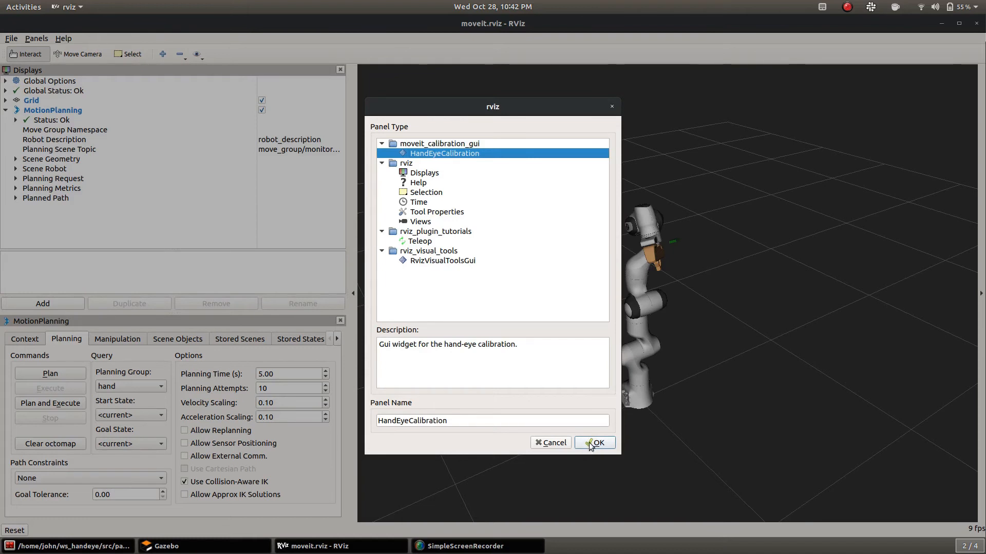
{"action": "left_click", "coordinate": [593, 442]}
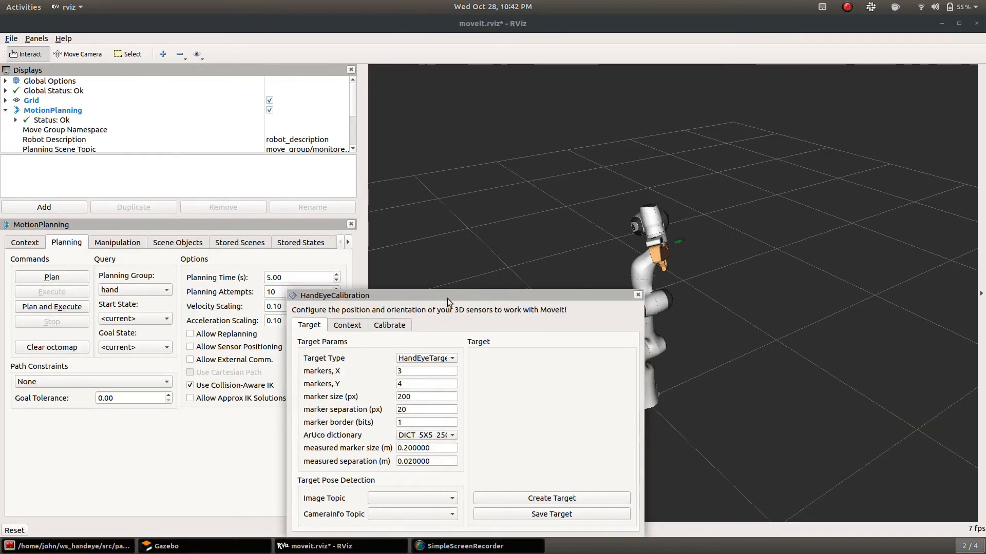
Dock the floating HandEyeCalibration panel into the right side of the RViz window
{"action": "left_click_drag", "start_coordinate": [450, 296], "coordinate": [632, 224]}
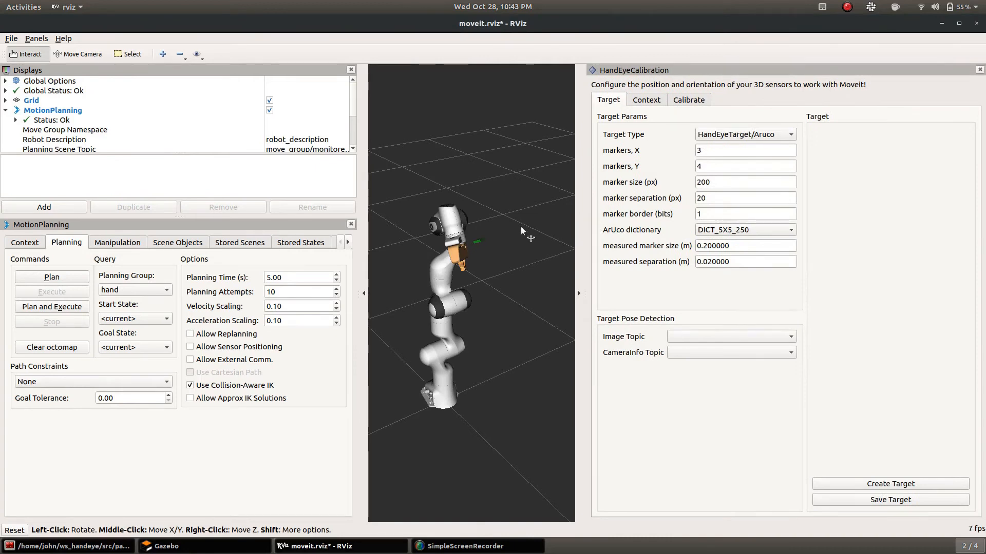
{"action": "mouse_move", "coordinate": [71, 255]}
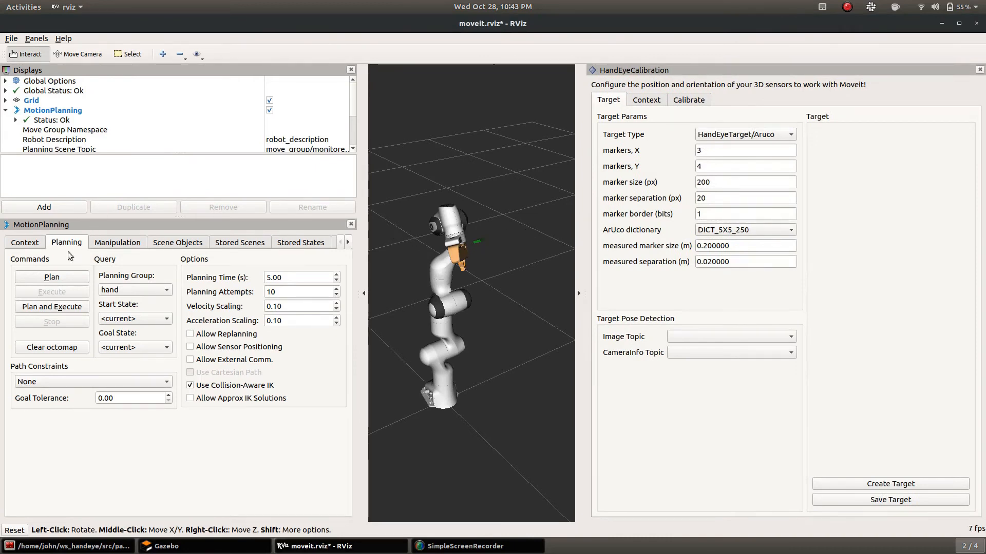
Set the planning group to panda_arm and plan and execute the arm's motion
{"action": "left_click", "coordinate": [134, 290]}
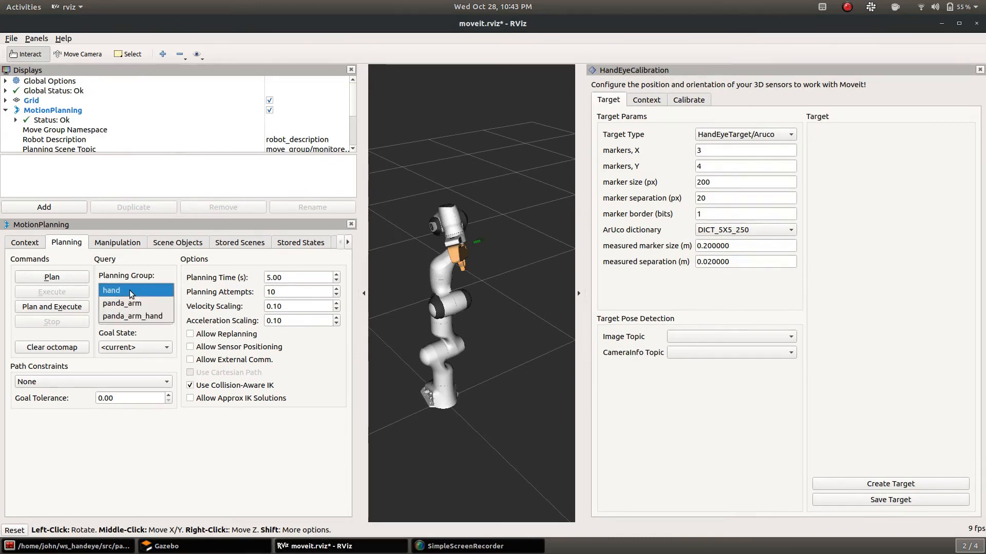
{"action": "left_click", "coordinate": [120, 303]}
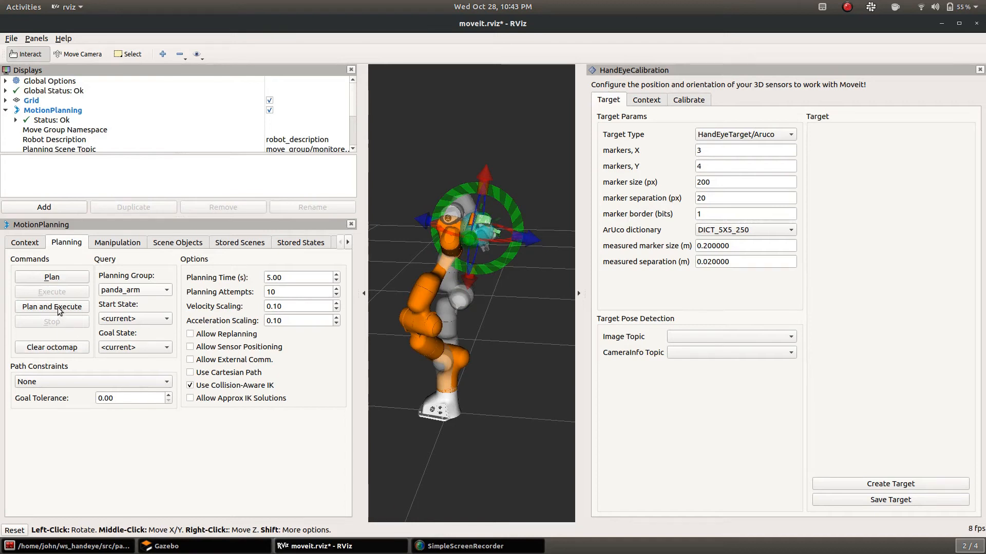
{"action": "left_click", "coordinate": [51, 307]}
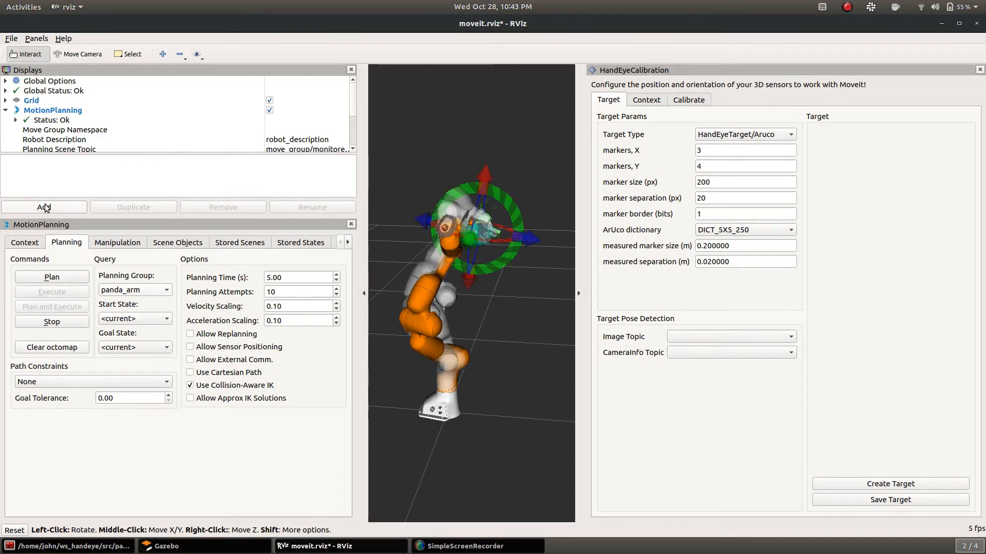
Add an Image display for the /handeye_calibration/target_detection topic
{"action": "left_click", "coordinate": [43, 207]}
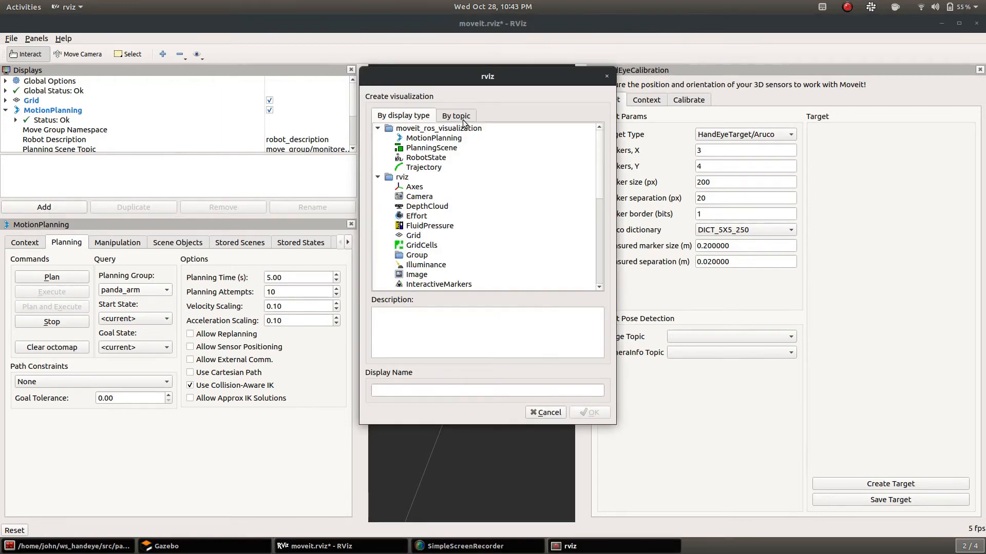
{"action": "left_click", "coordinate": [455, 115]}
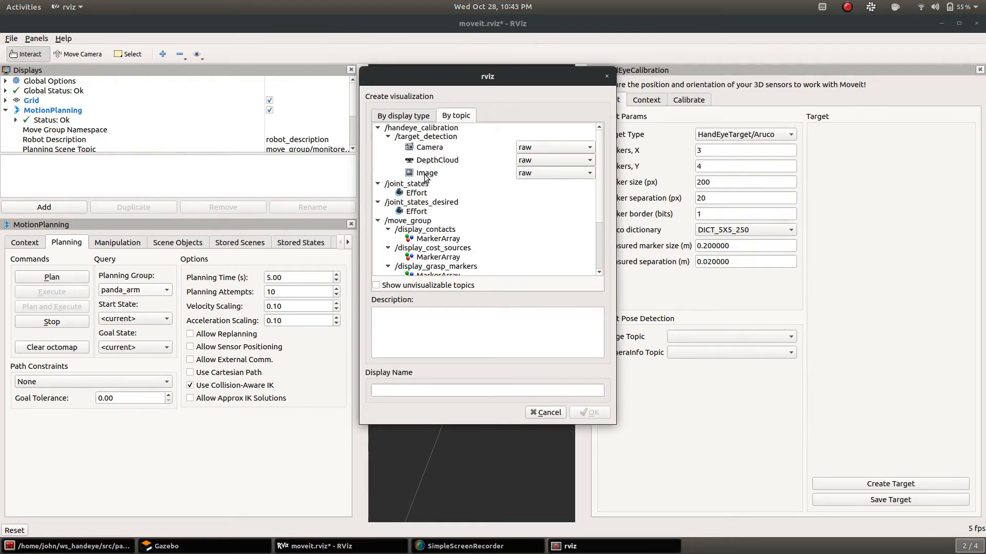
{"action": "left_click", "coordinate": [426, 173]}
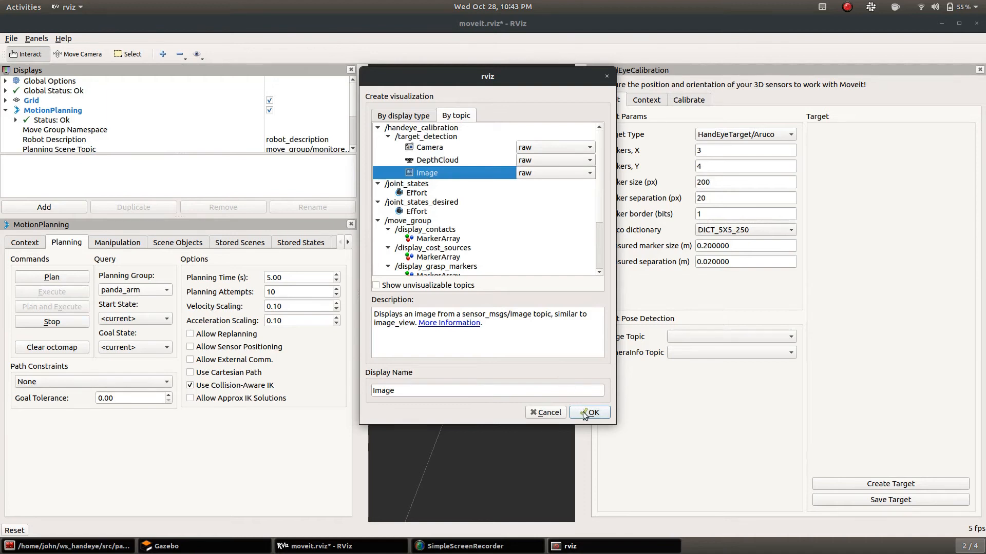
{"action": "left_click", "coordinate": [588, 412]}
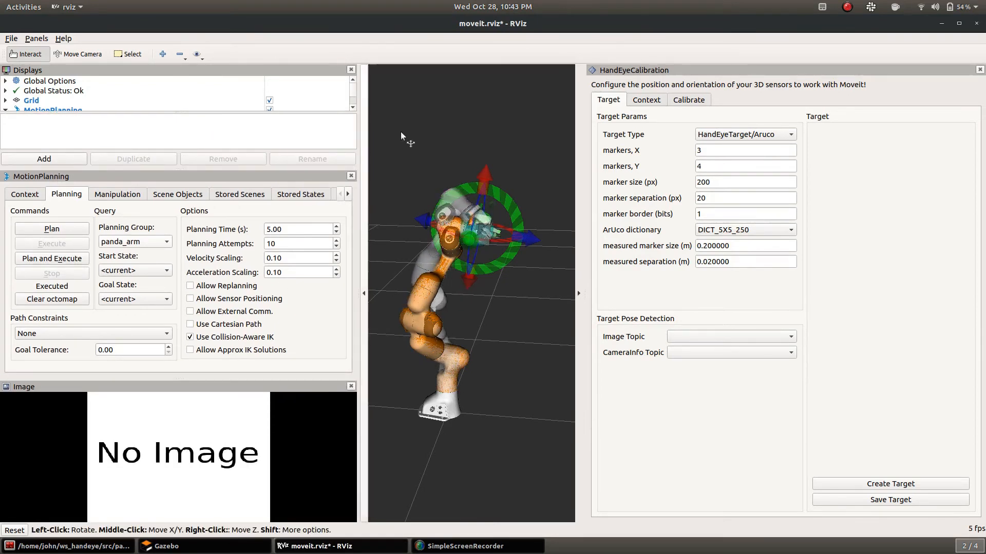
Set the ArUco board to 2x2 markers, 0.45 marker size and .045 separation
{"action": "left_click", "coordinate": [745, 149]}
{"action": "type", "text": "2"}
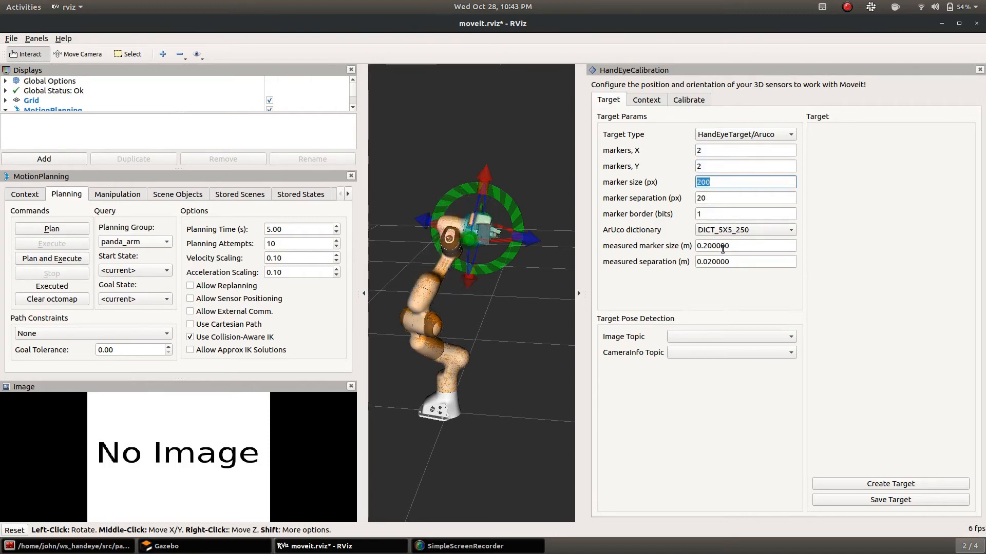
{"action": "left_click", "coordinate": [745, 245]}
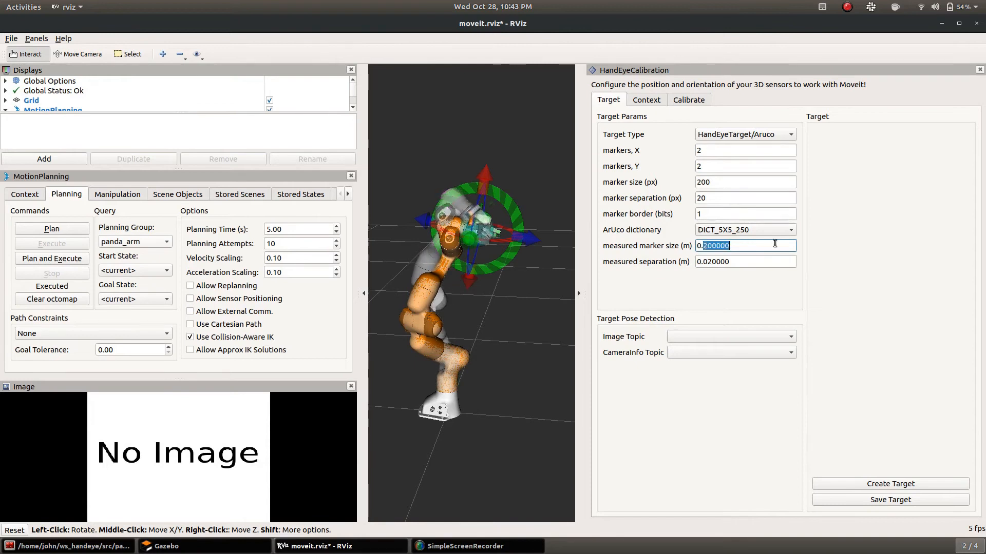
{"action": "type", "text": "0.45"}
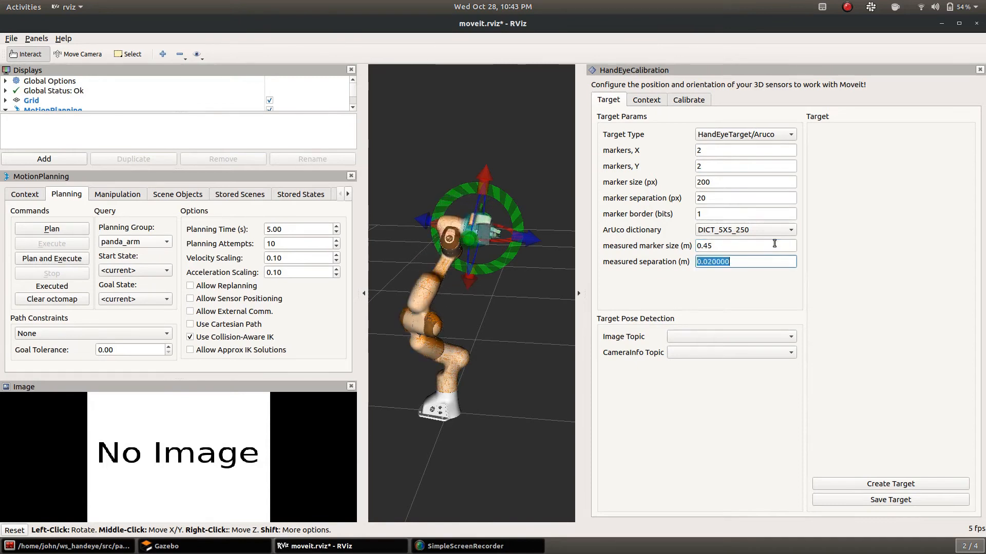
{"action": "type", "text": ".045"}
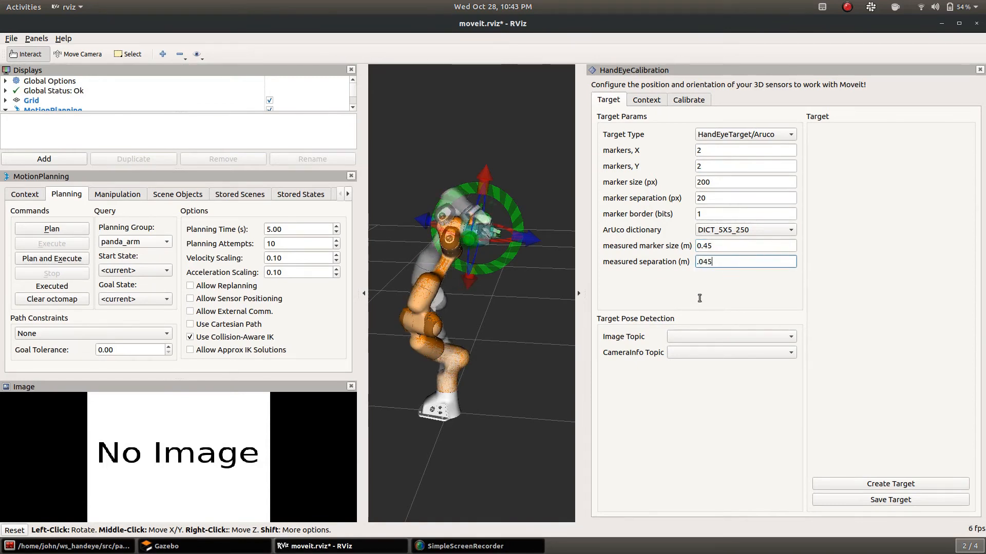
Use the panda camera raw image and camera info topics, then generate the target
{"action": "left_click", "coordinate": [729, 336]}
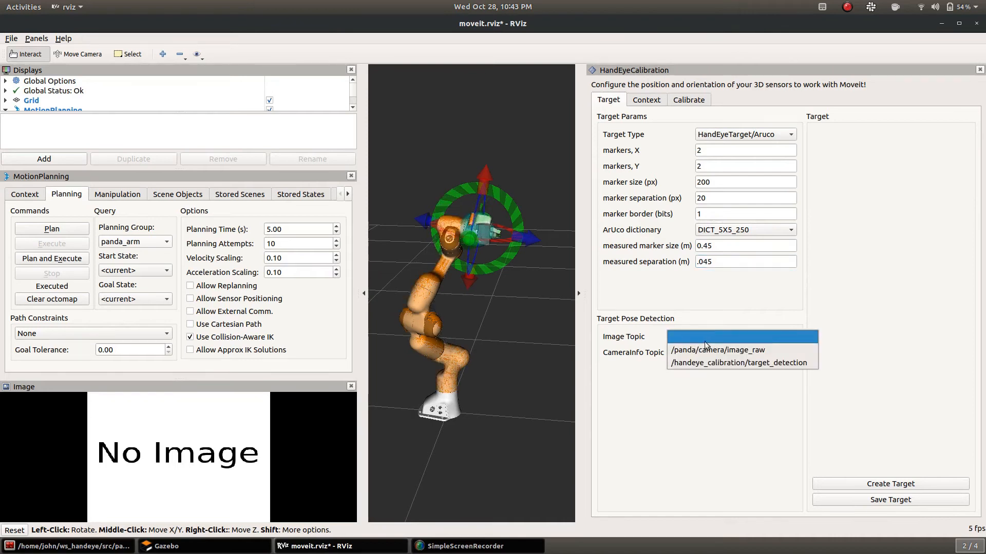
{"action": "left_click", "coordinate": [715, 349]}
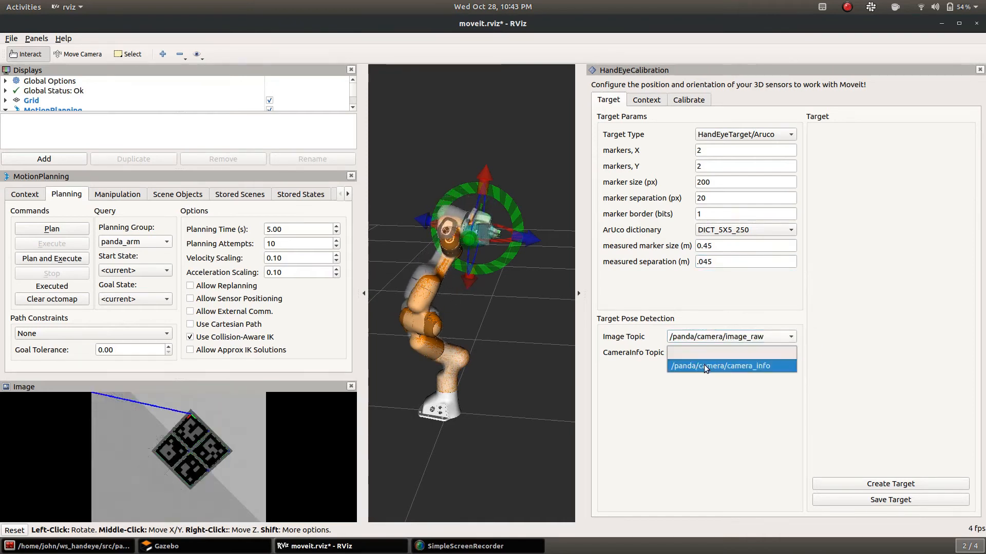
{"action": "left_click", "coordinate": [705, 366]}
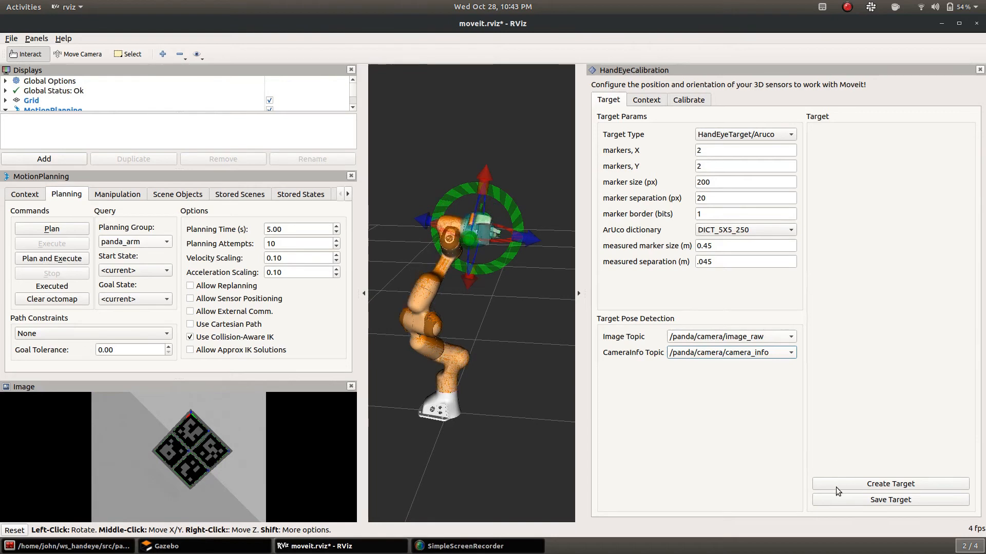
{"action": "left_click", "coordinate": [889, 484]}
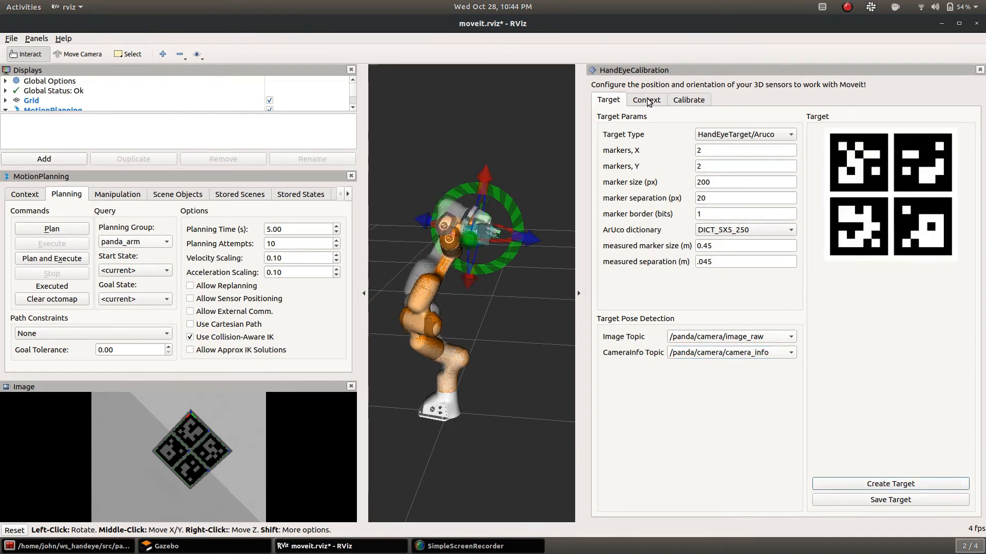
Set the sensor frame to the camera optical frame and the object frame to handeye_target
{"action": "left_click", "coordinate": [645, 99]}
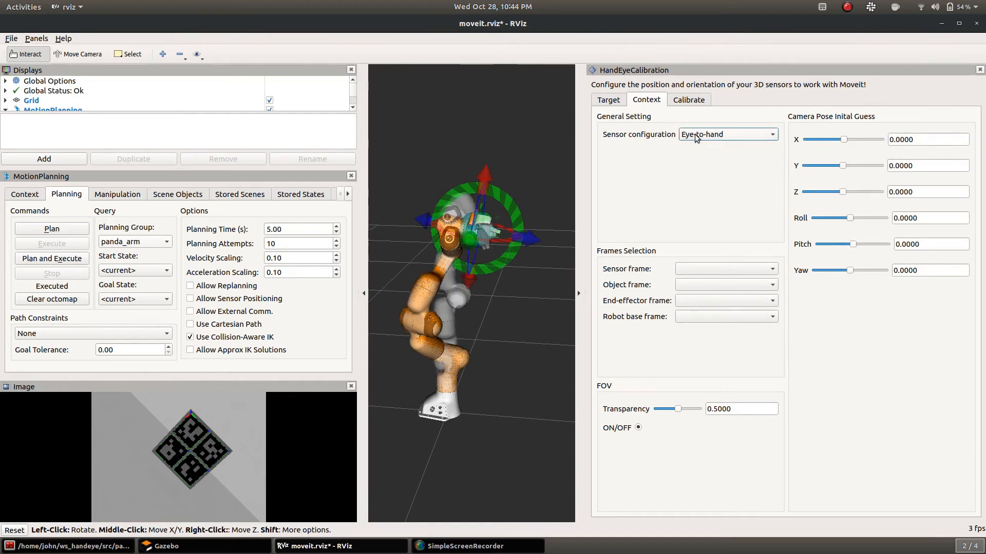
{"action": "left_click", "coordinate": [727, 134]}
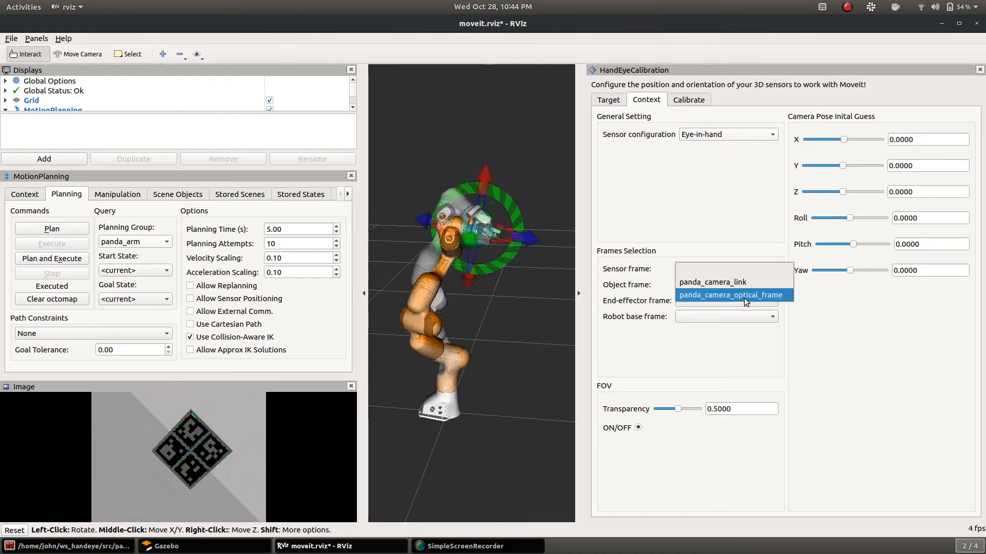
{"action": "left_click", "coordinate": [729, 294]}
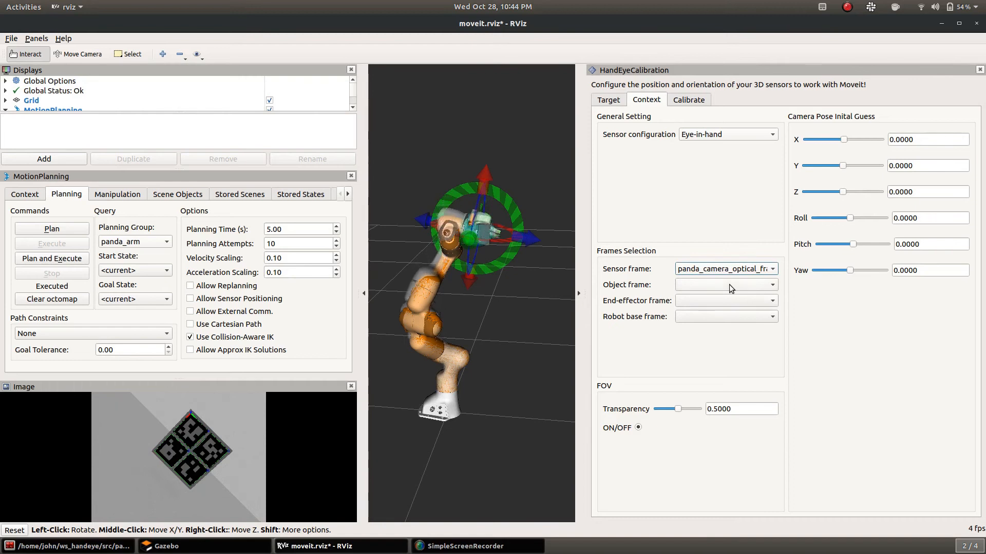
{"action": "left_click", "coordinate": [726, 283]}
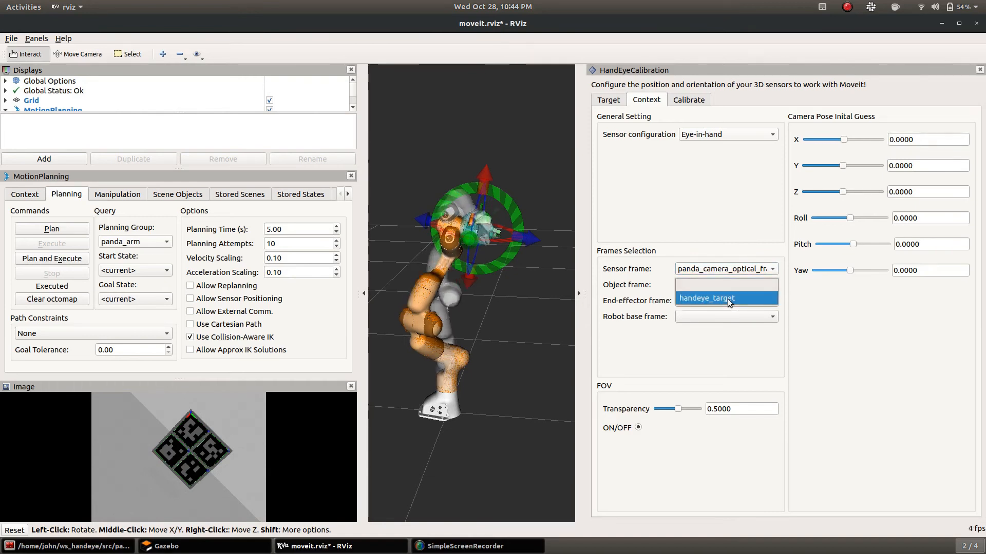
{"action": "left_click", "coordinate": [706, 297]}
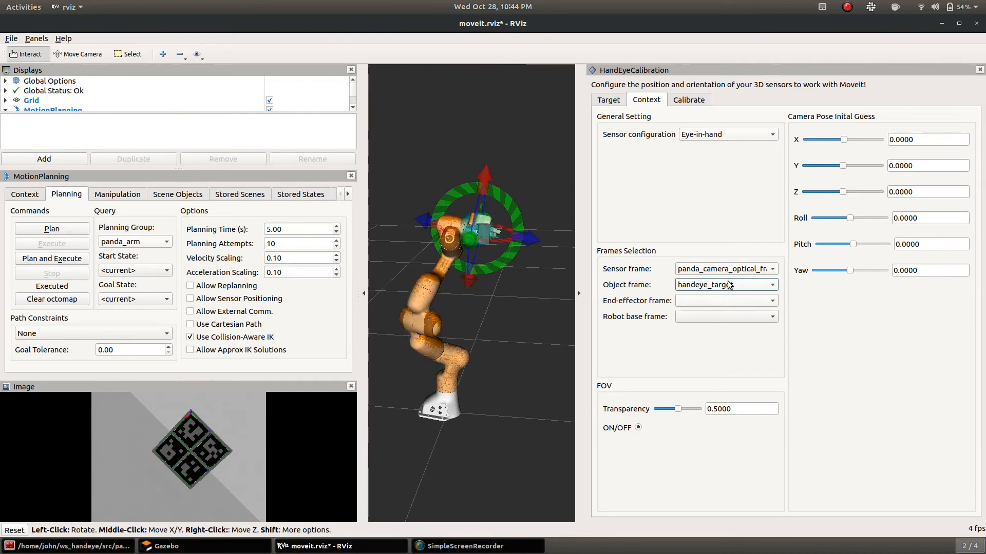
Set panda_hand as the end-effector frame and world as the robot base frame
{"action": "left_click", "coordinate": [725, 300]}
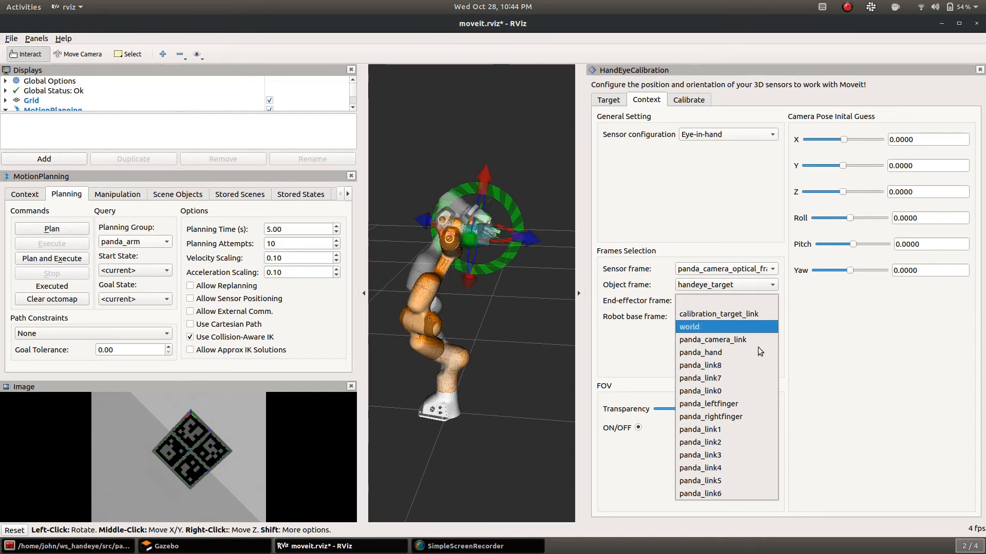
{"action": "left_click", "coordinate": [700, 352]}
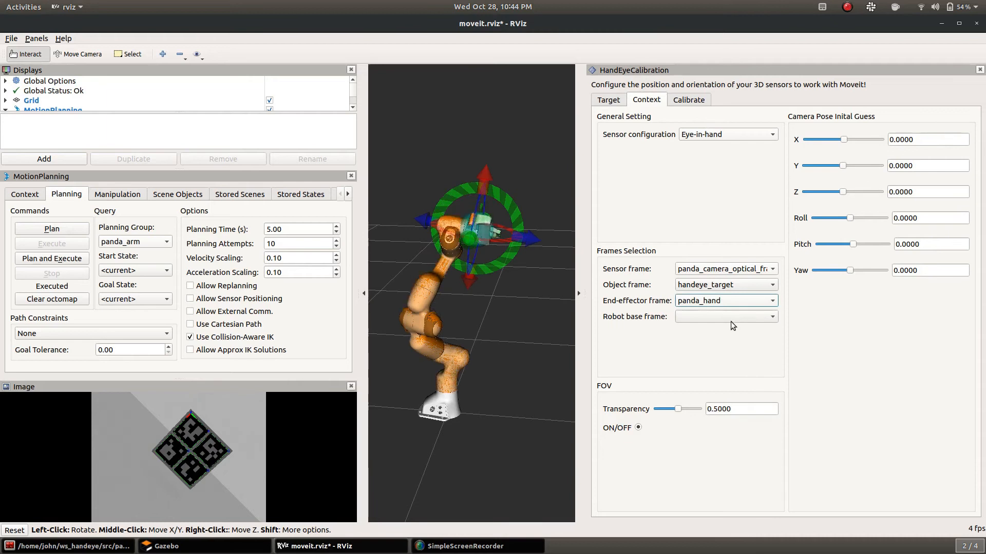
{"action": "left_click", "coordinate": [725, 316]}
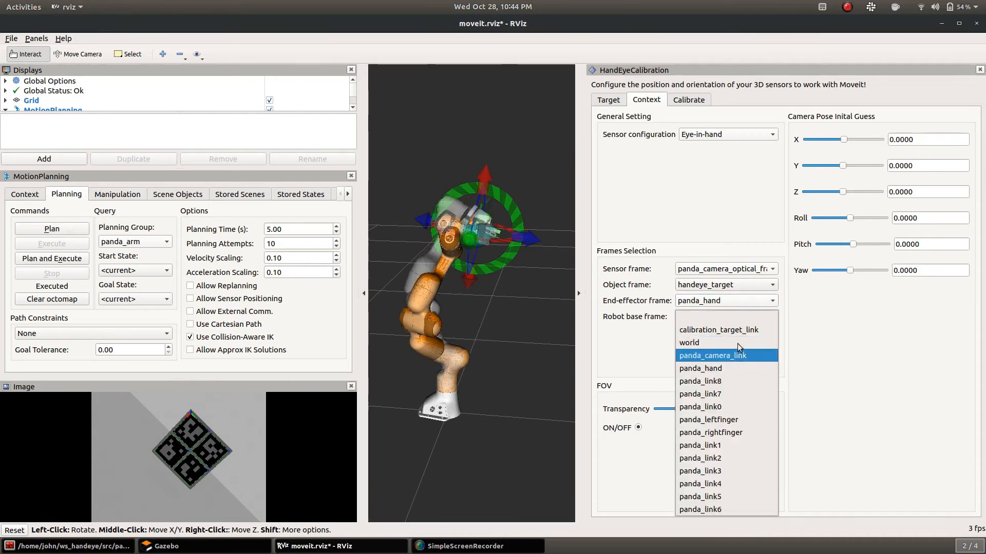
{"action": "left_click", "coordinate": [689, 342]}
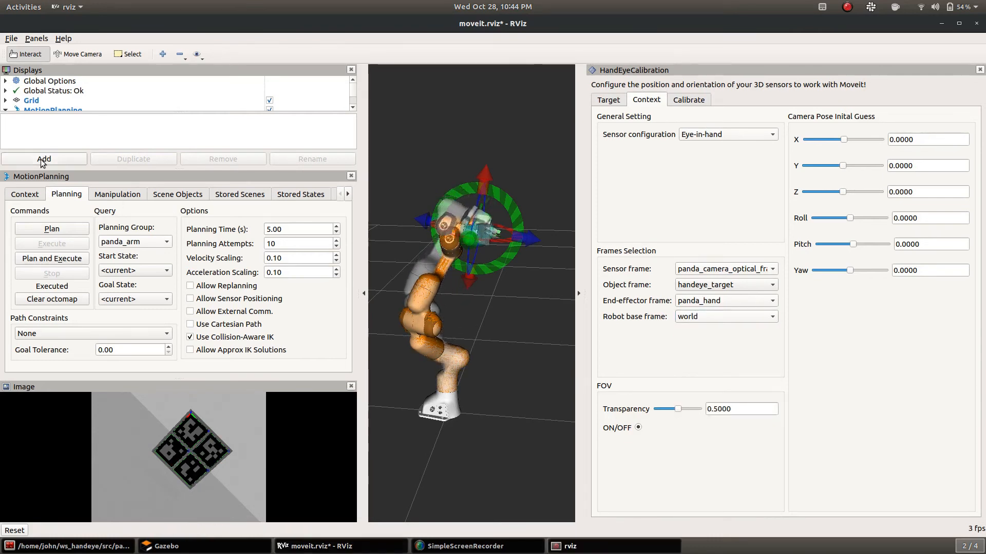
Add a MarkerArray display for the /rviz_visual_tools topic
{"action": "left_click", "coordinate": [43, 158]}
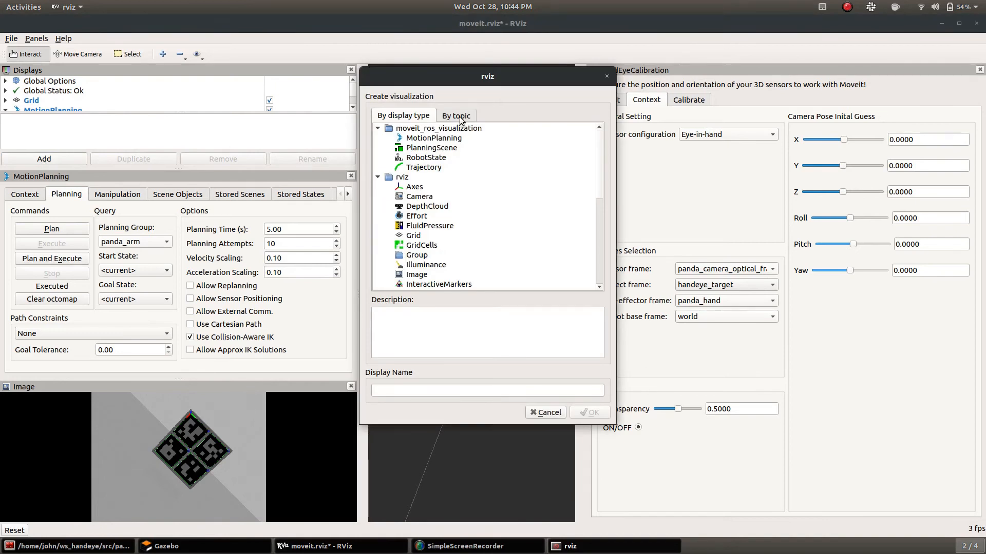
{"action": "left_click", "coordinate": [455, 115]}
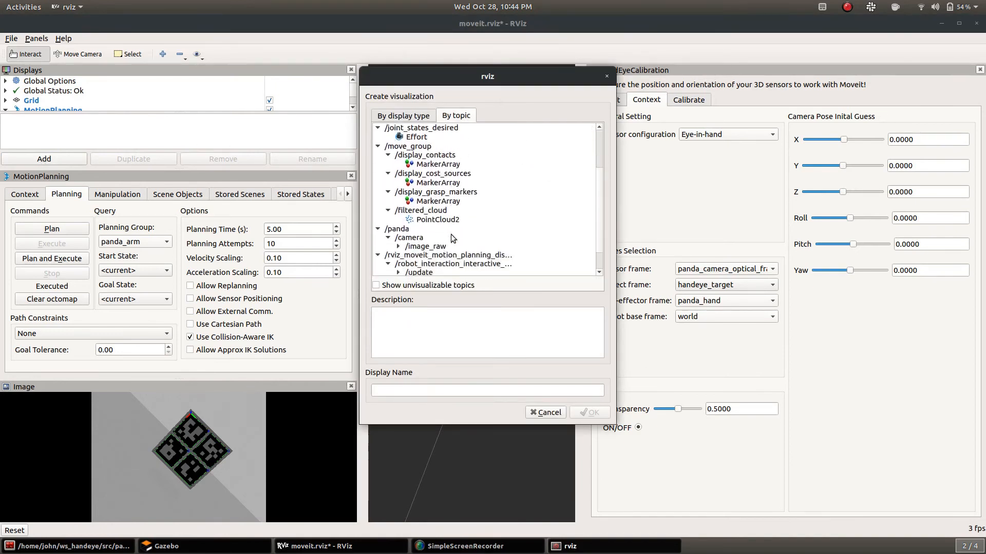
{"action": "scroll", "scroll_direction": "down", "scroll_amount": 3}
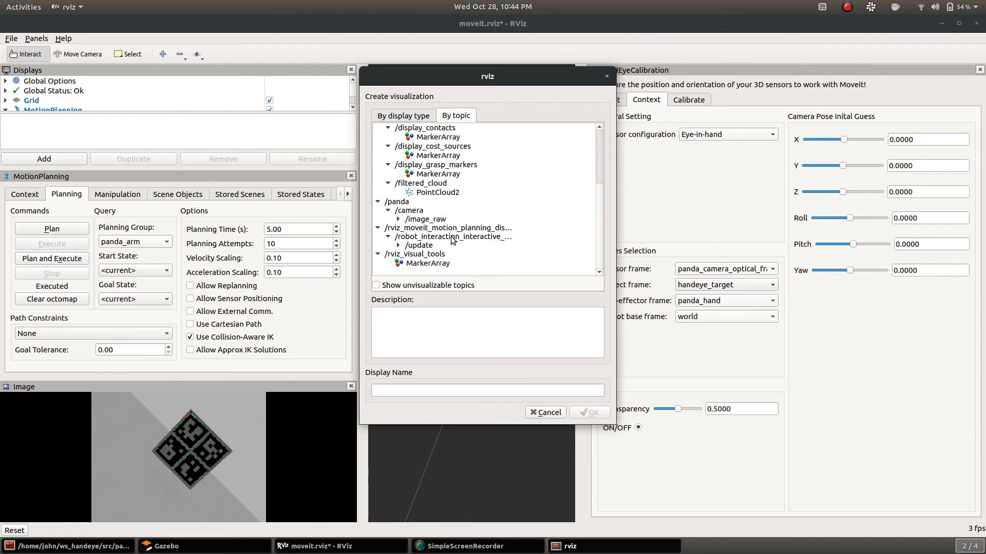
{"action": "left_click", "coordinate": [429, 262]}
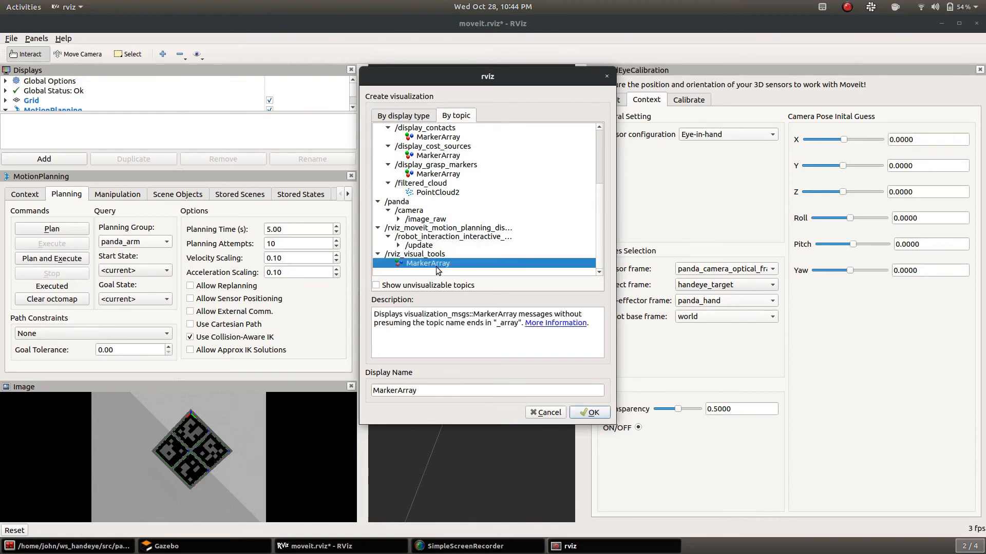
{"action": "left_click", "coordinate": [589, 413]}
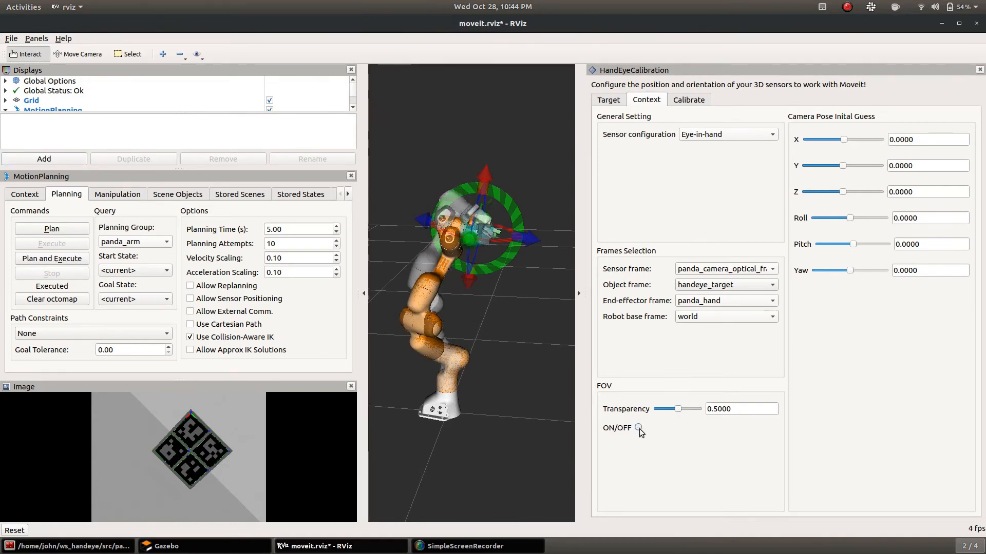
Turn on the camera FOV cone and set the initial-guess roll to -0.8943
{"action": "left_click", "coordinate": [637, 428]}
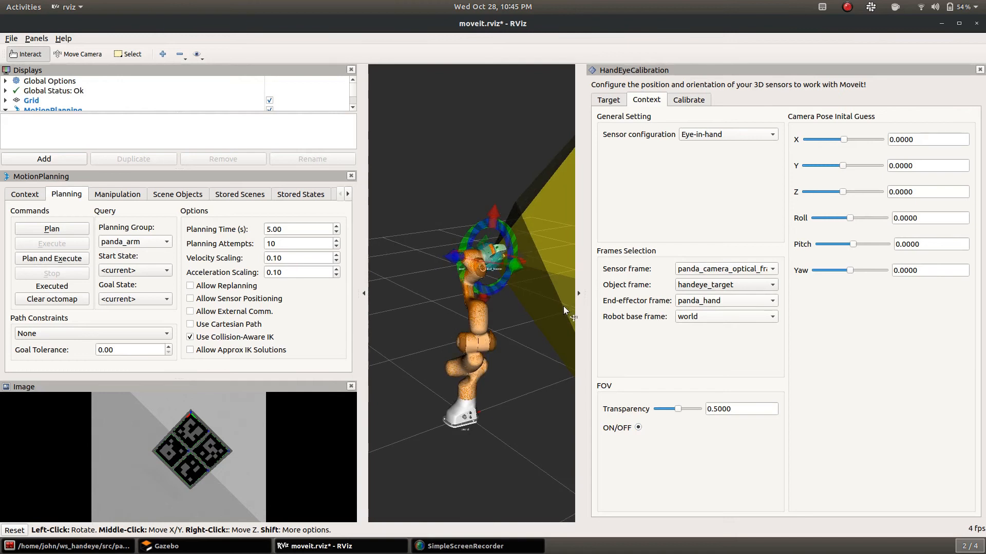
{"action": "left_click_drag", "start_coordinate": [563, 310], "coordinate": [476, 328]}
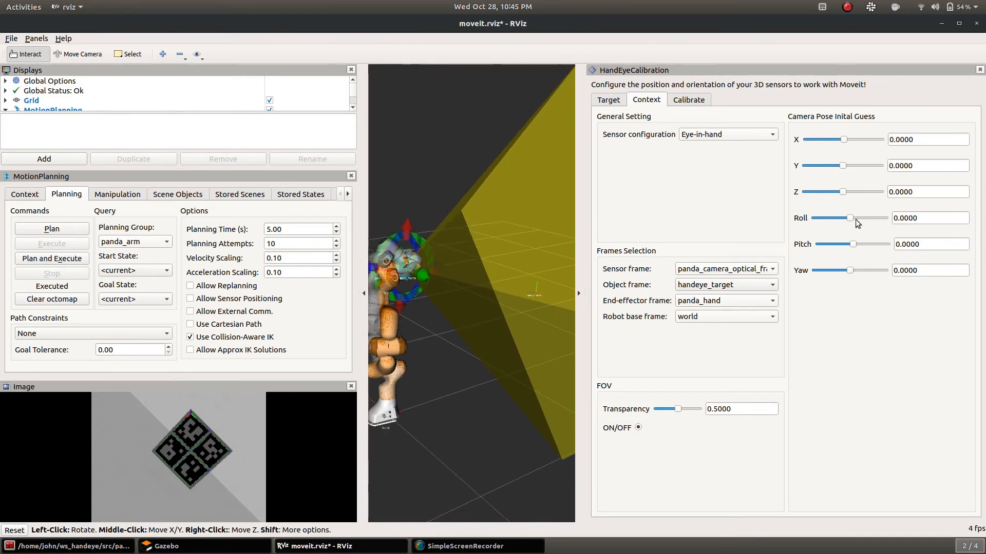
{"action": "left_click_drag", "start_coordinate": [851, 219], "coordinate": [861, 218]}
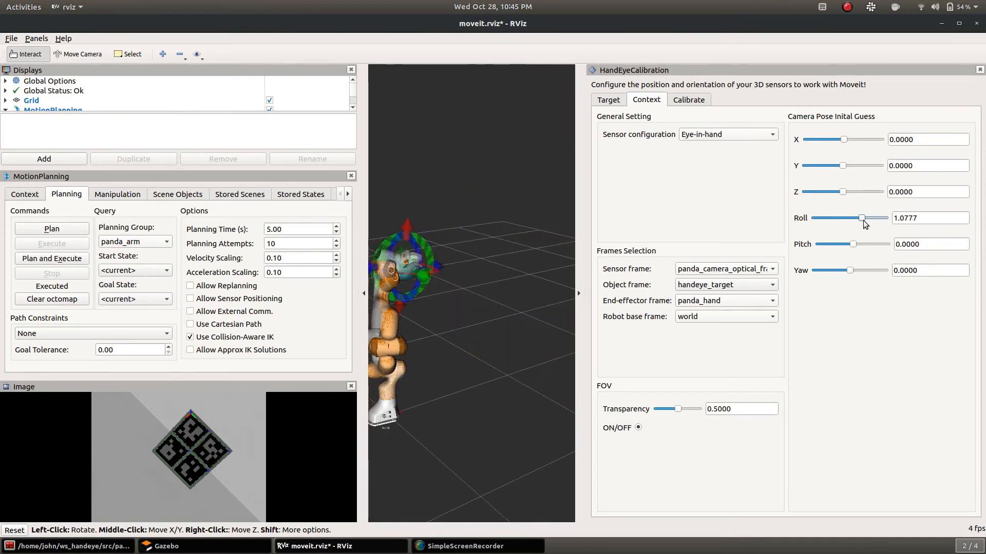
{"action": "left_click_drag", "start_coordinate": [861, 219], "coordinate": [866, 218]}
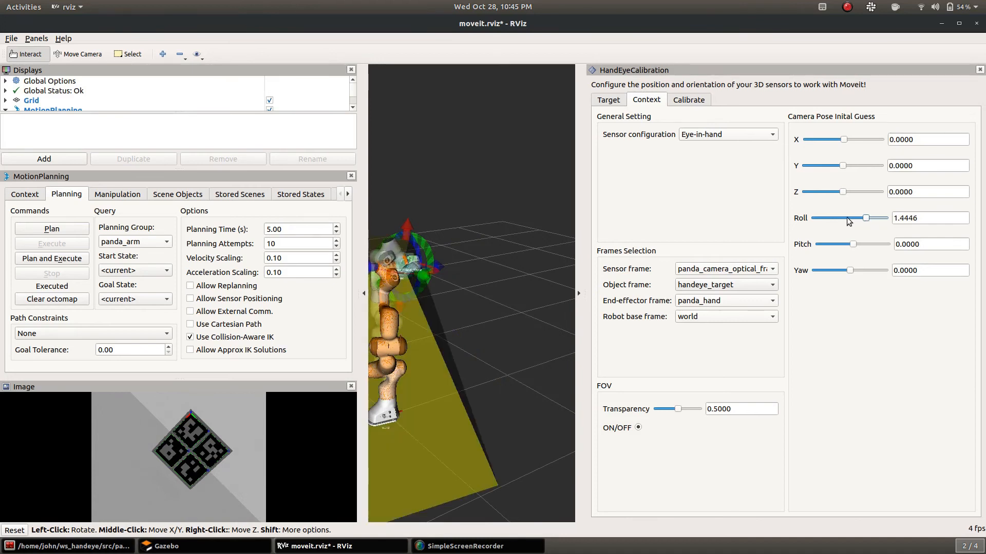
{"action": "left_click_drag", "start_coordinate": [866, 218], "coordinate": [839, 218]}
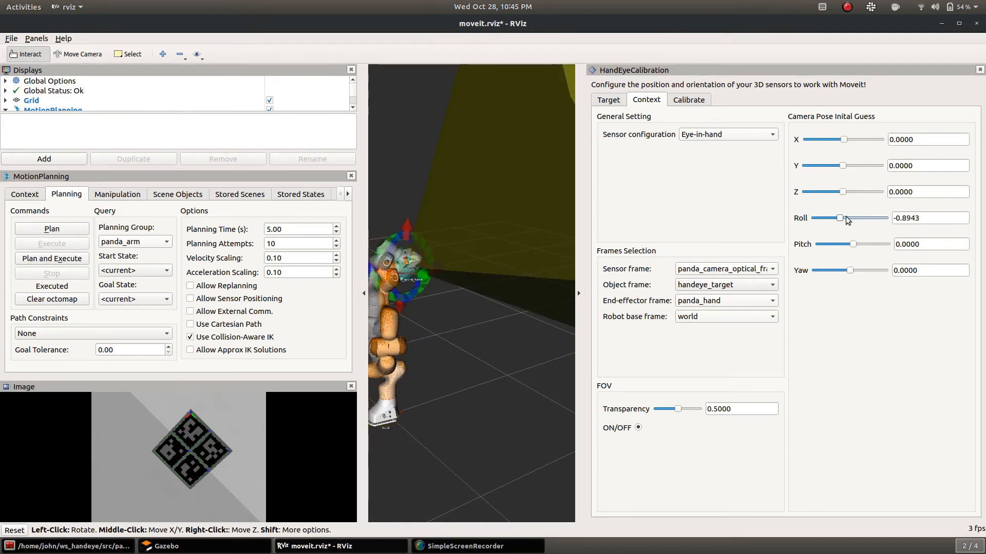
Set roll to about -0.11, keep the crigroup/Daniilidis1999 solver, and choose planning group panda_arm
{"action": "left_click_drag", "start_coordinate": [839, 218], "coordinate": [849, 218]}
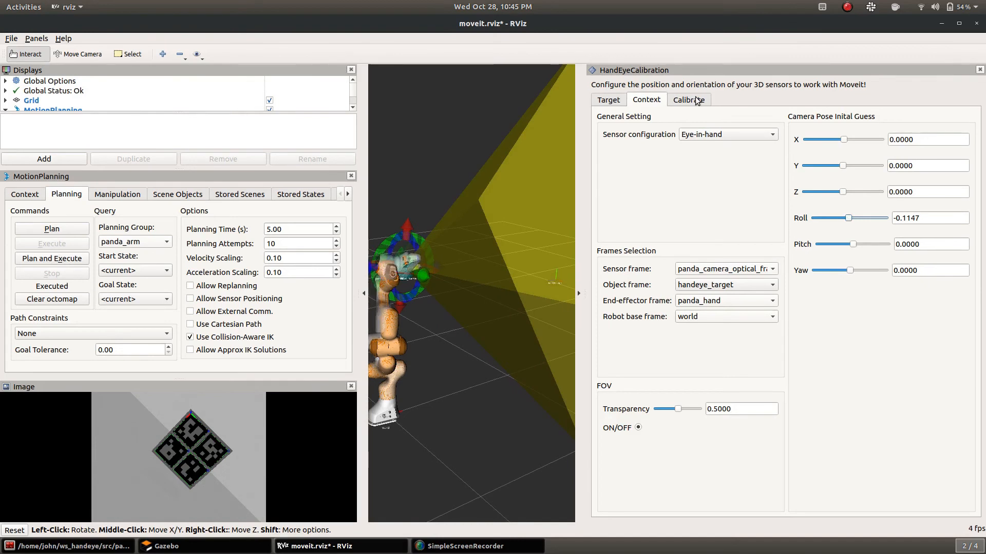
{"action": "left_click", "coordinate": [688, 99]}
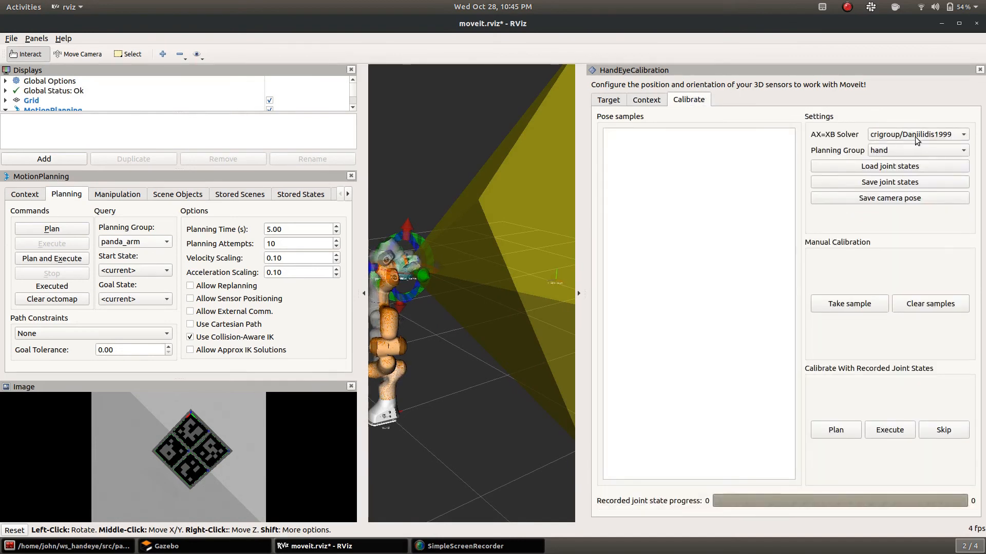
{"action": "left_click", "coordinate": [917, 134]}
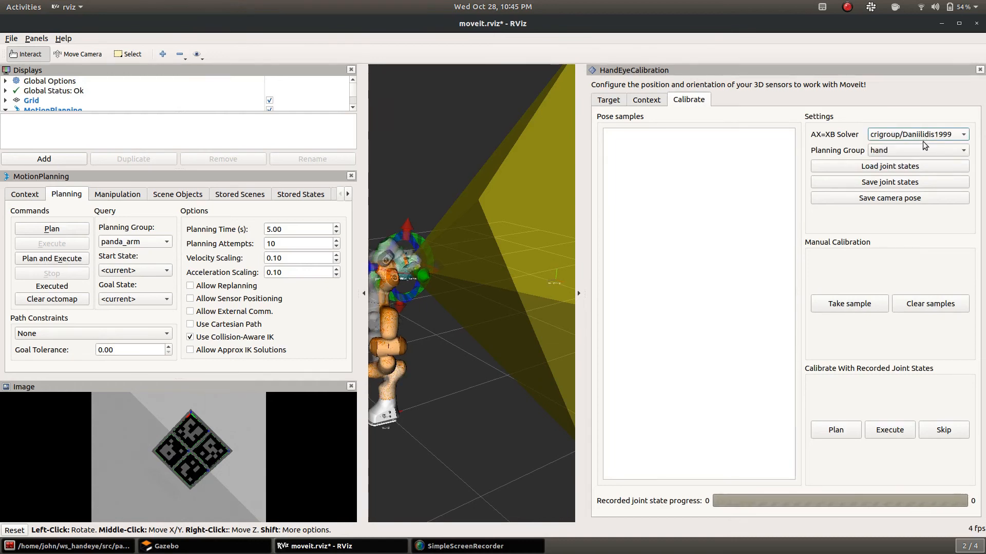
{"action": "left_click", "coordinate": [917, 149]}
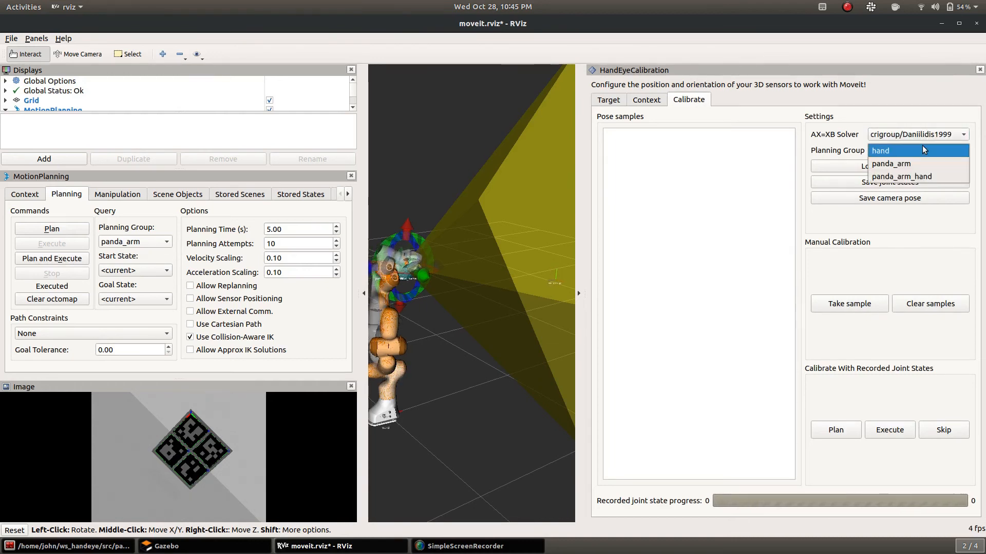
{"action": "left_click", "coordinate": [879, 150]}
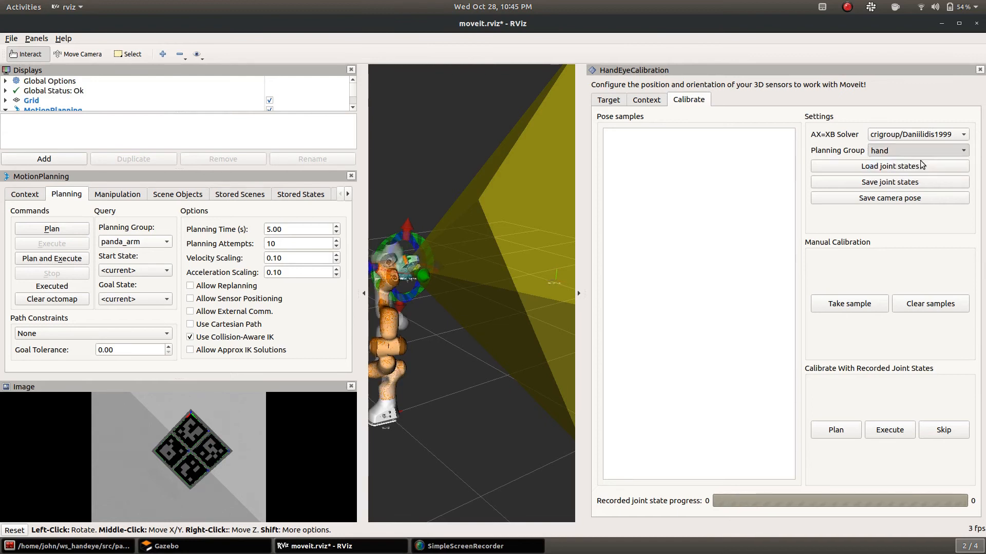
{"action": "left_click", "coordinate": [915, 150]}
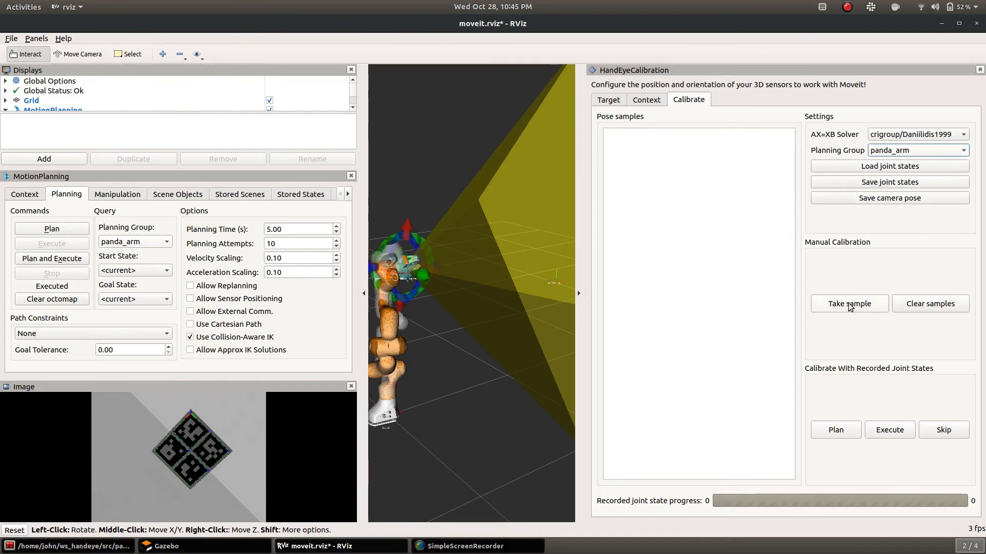
Record the first three pose samples, moving the arm to a new pose before the third
{"action": "left_click", "coordinate": [849, 303]}
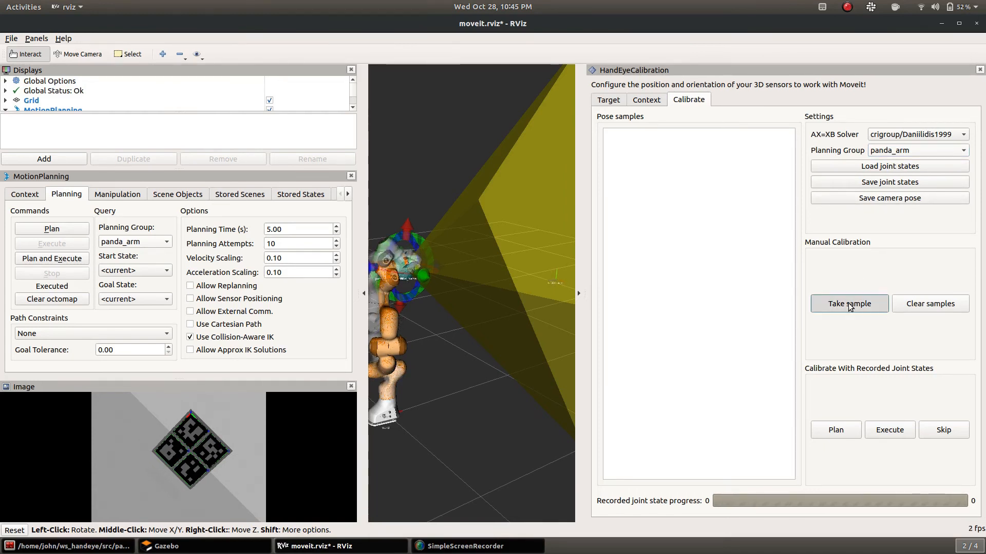
{"action": "left_click", "coordinate": [849, 303]}
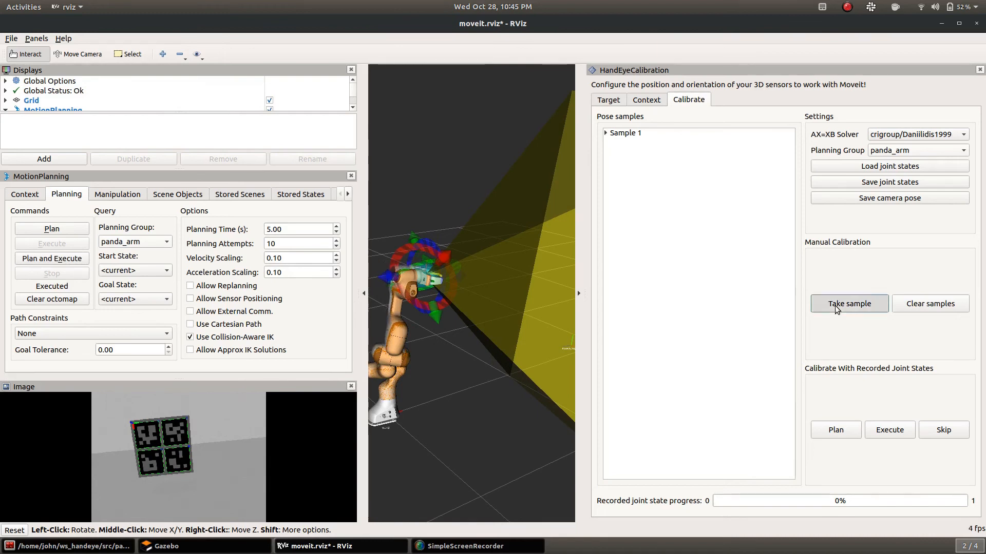
{"action": "left_click", "coordinate": [848, 303]}
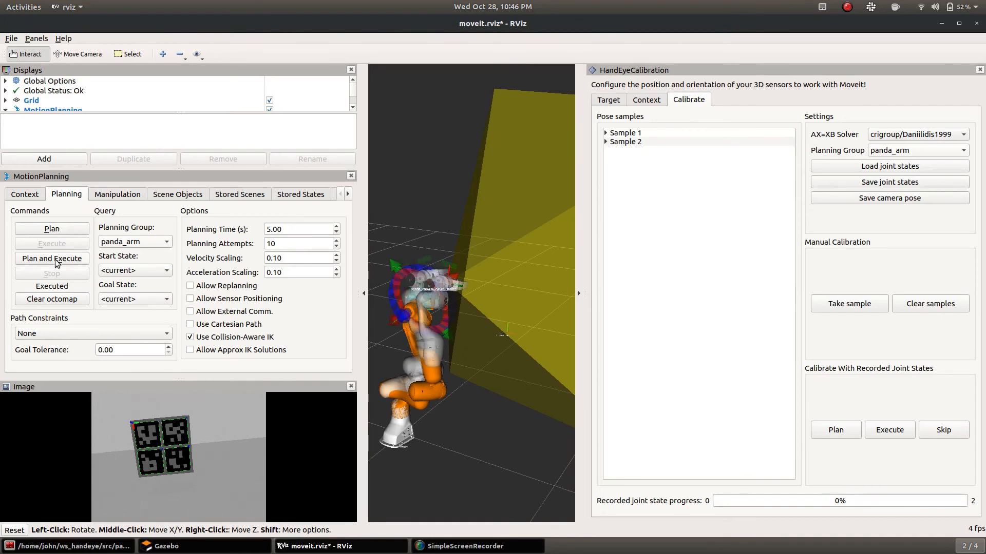
{"action": "left_click", "coordinate": [51, 258]}
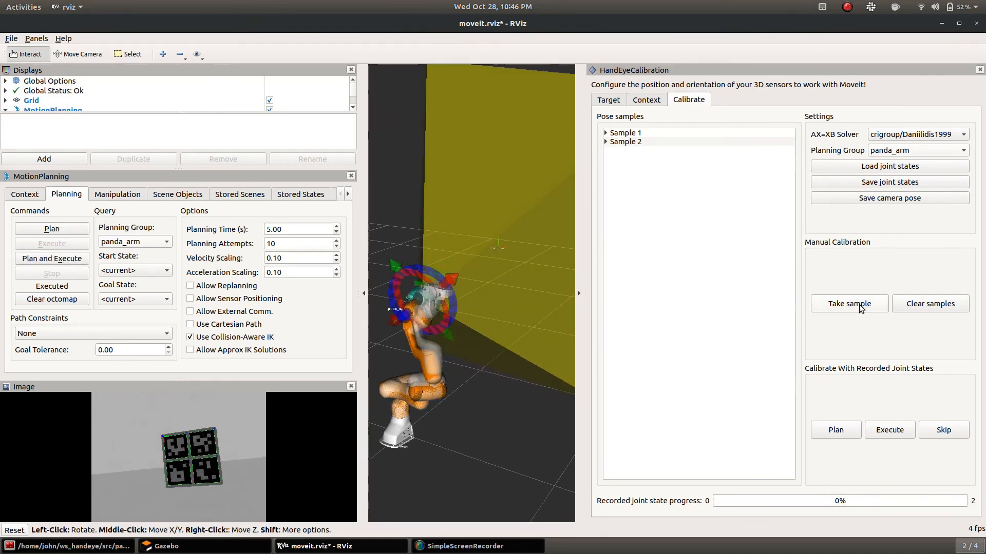
{"action": "left_click", "coordinate": [849, 303]}
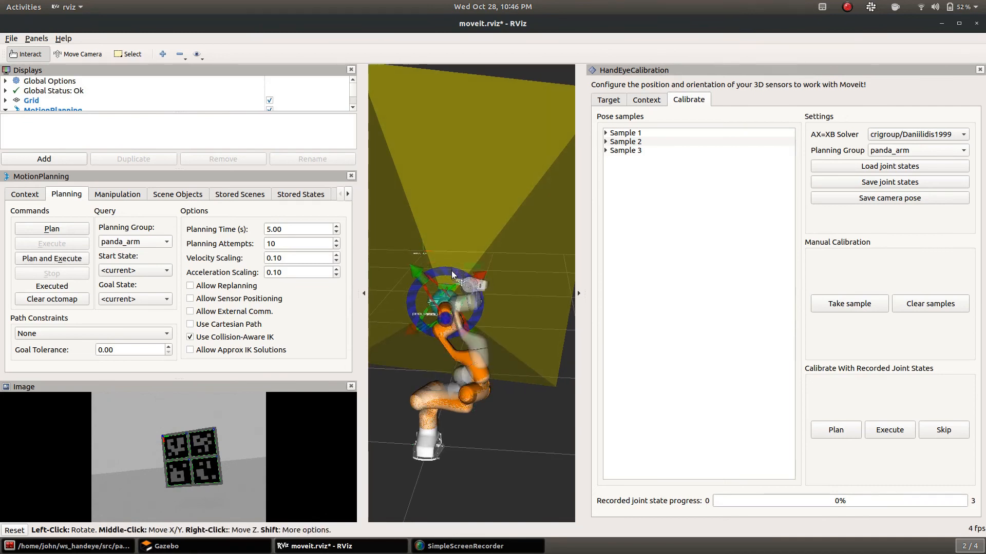
Move the goal pose and execute, recording the fourth and fifth pose samples
{"action": "left_click_drag", "start_coordinate": [450, 277], "coordinate": [459, 282]}
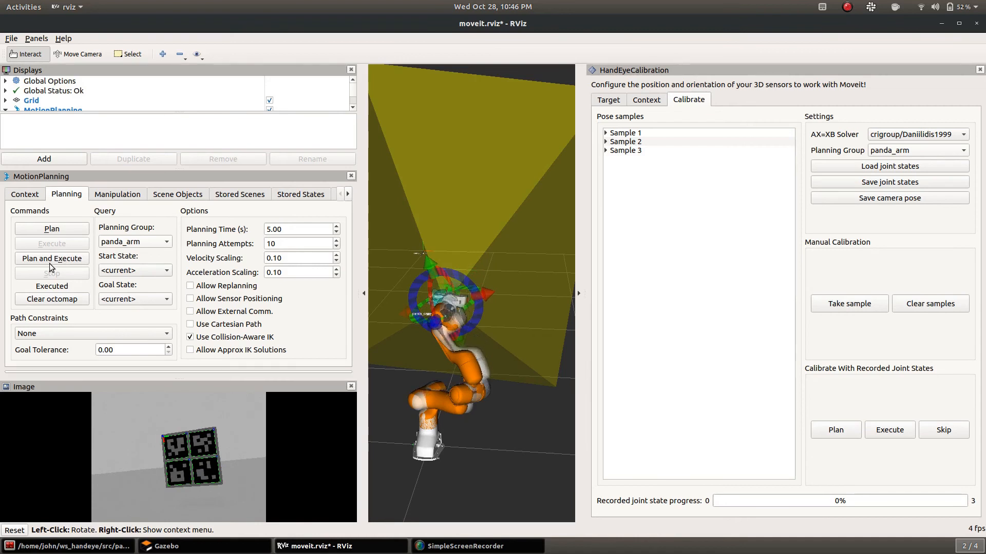
{"action": "left_click", "coordinate": [52, 257]}
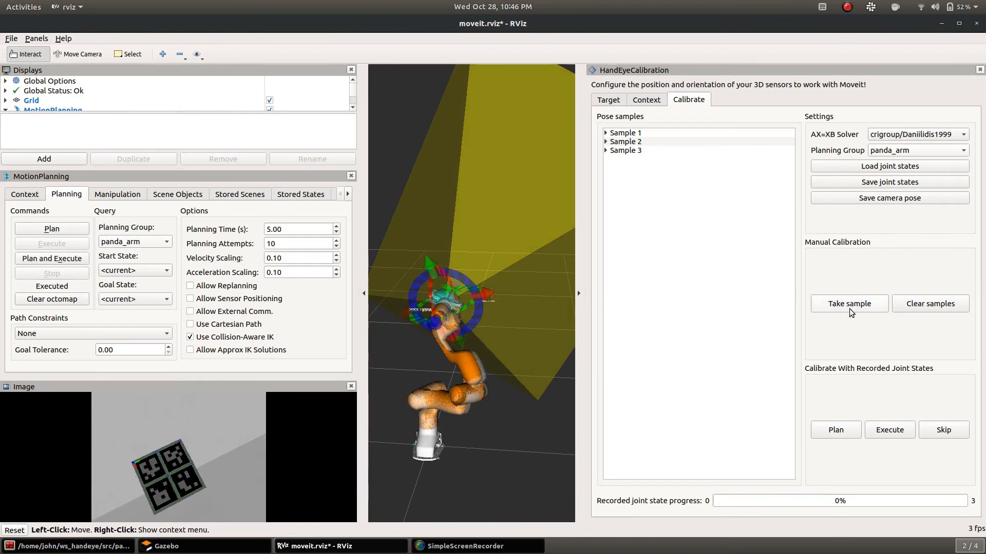
{"action": "left_click", "coordinate": [849, 303]}
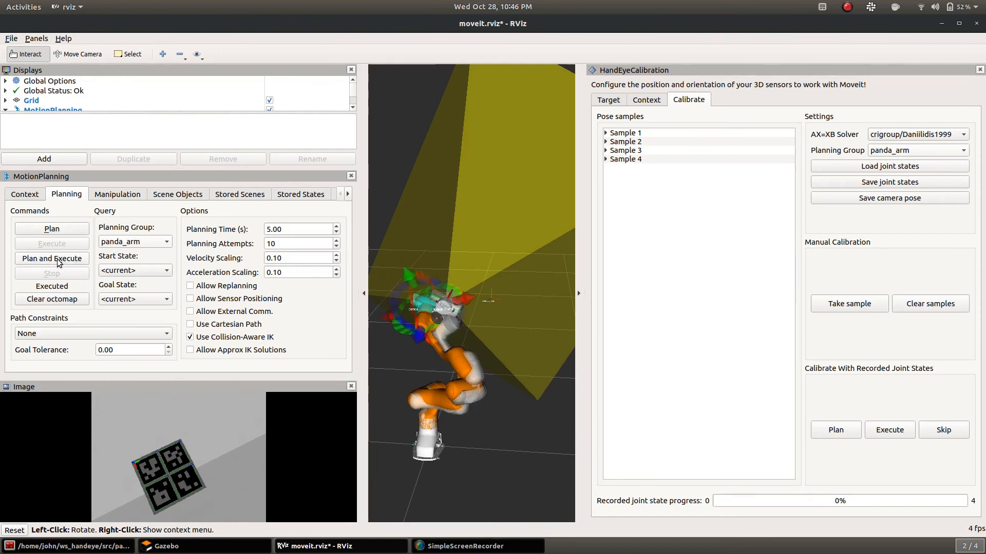
{"action": "left_click", "coordinate": [52, 258]}
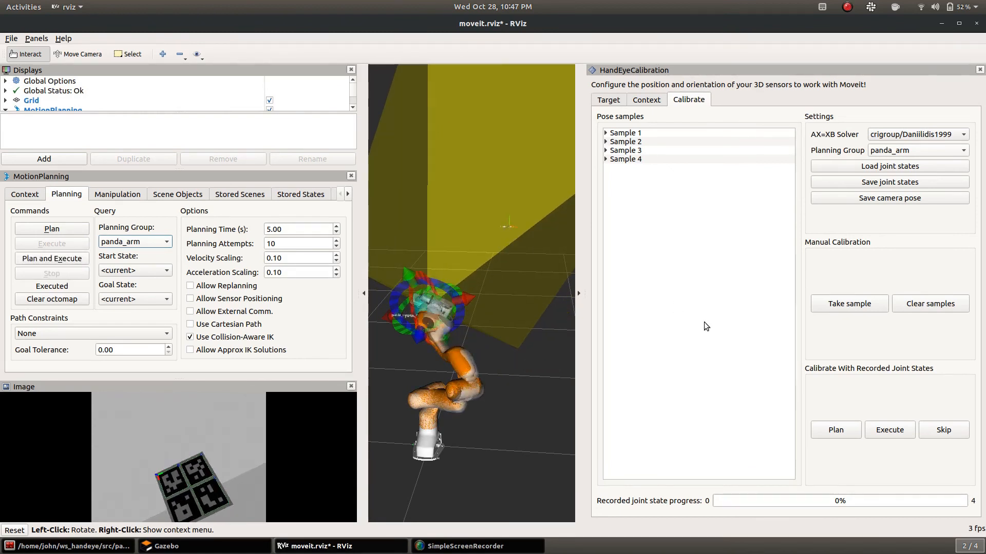
{"action": "left_click", "coordinate": [848, 303]}
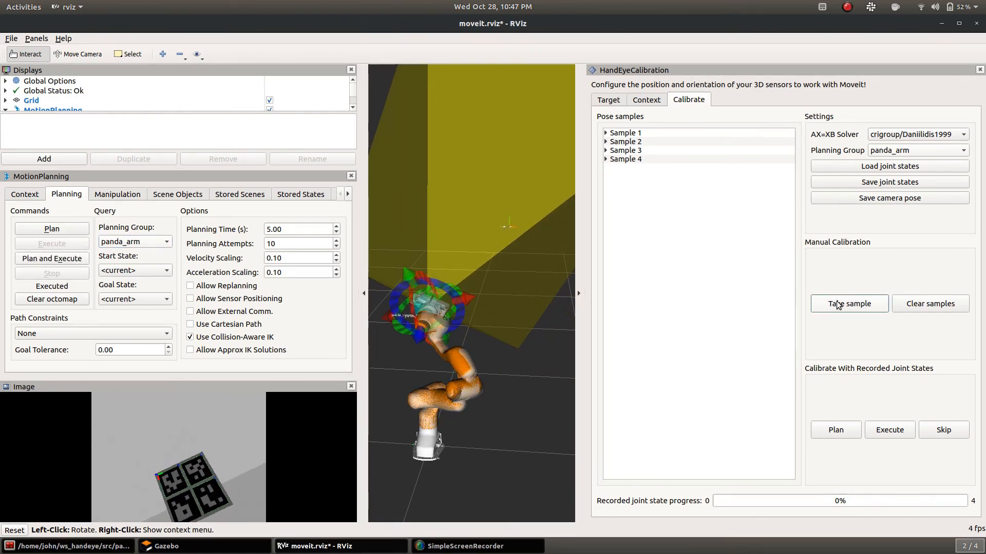
{"action": "left_click", "coordinate": [849, 304]}
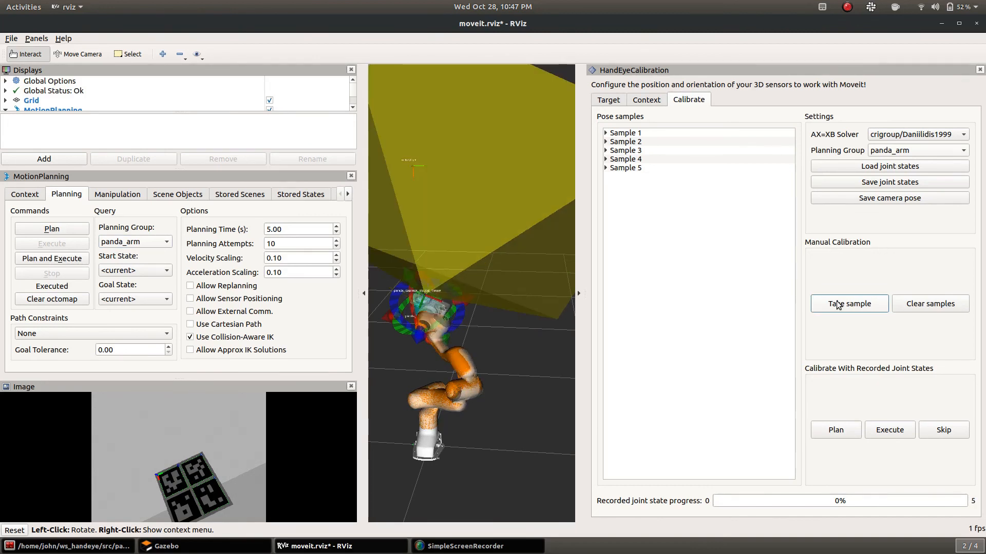
{"action": "left_click", "coordinate": [644, 99]}
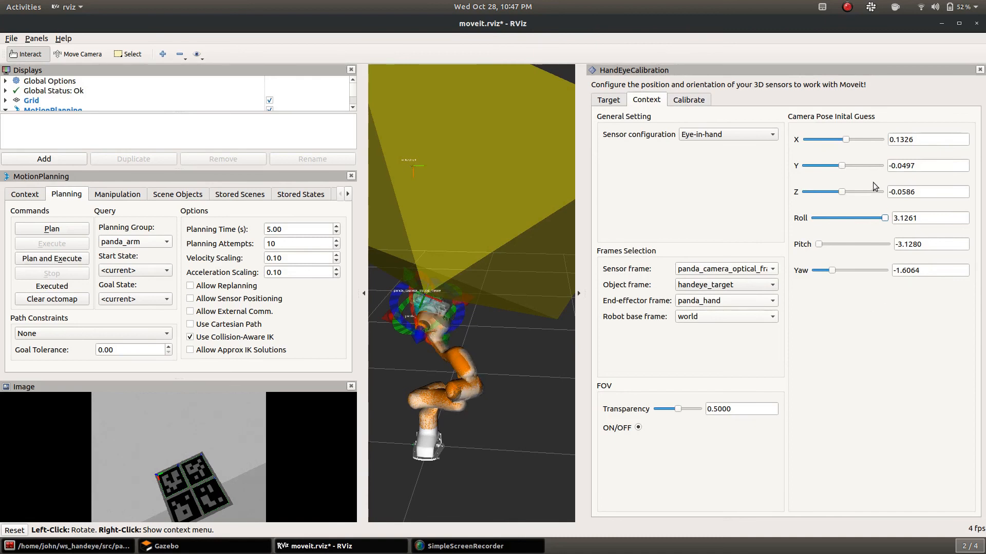
{"action": "left_click", "coordinate": [688, 99]}
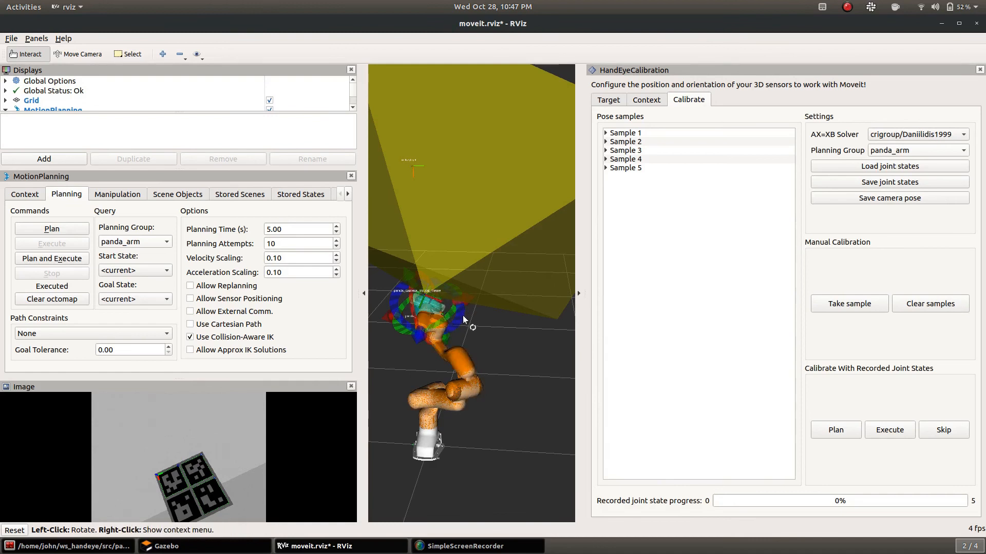
Move the gripper goal to a new position and orientation, execute, and record sample 6
{"action": "left_click_drag", "start_coordinate": [464, 320], "coordinate": [432, 322]}
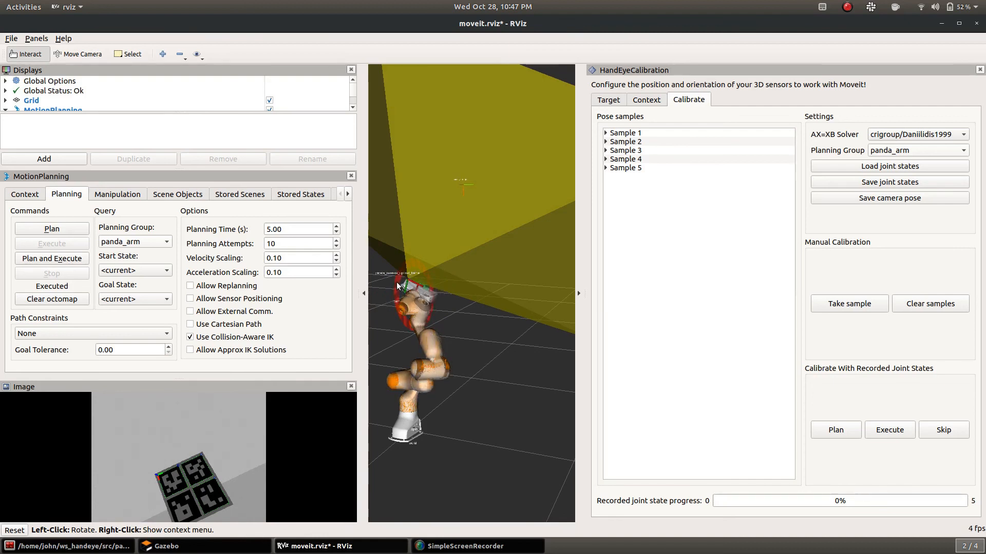
{"action": "right_click", "coordinate": [400, 286]}
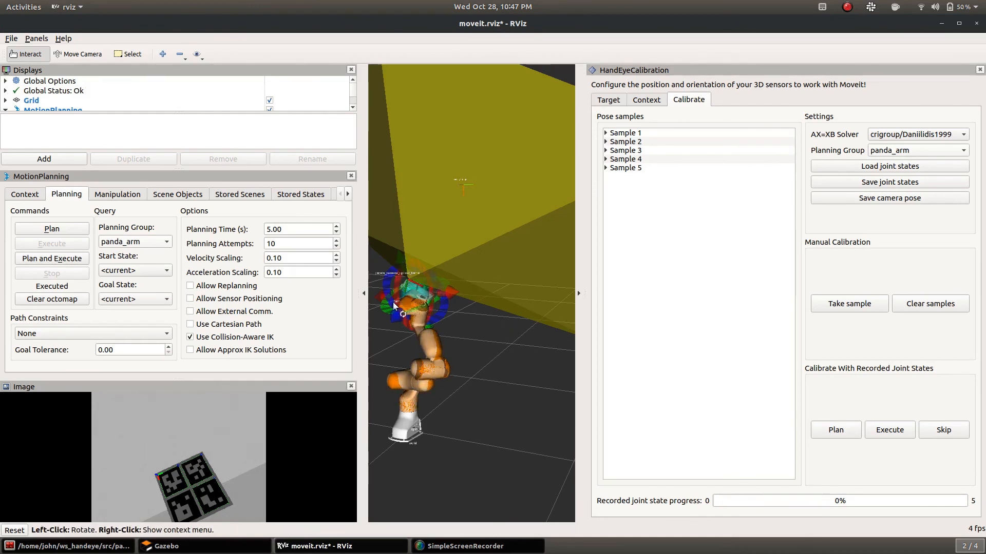
{"action": "left_click_drag", "start_coordinate": [399, 308], "coordinate": [396, 283]}
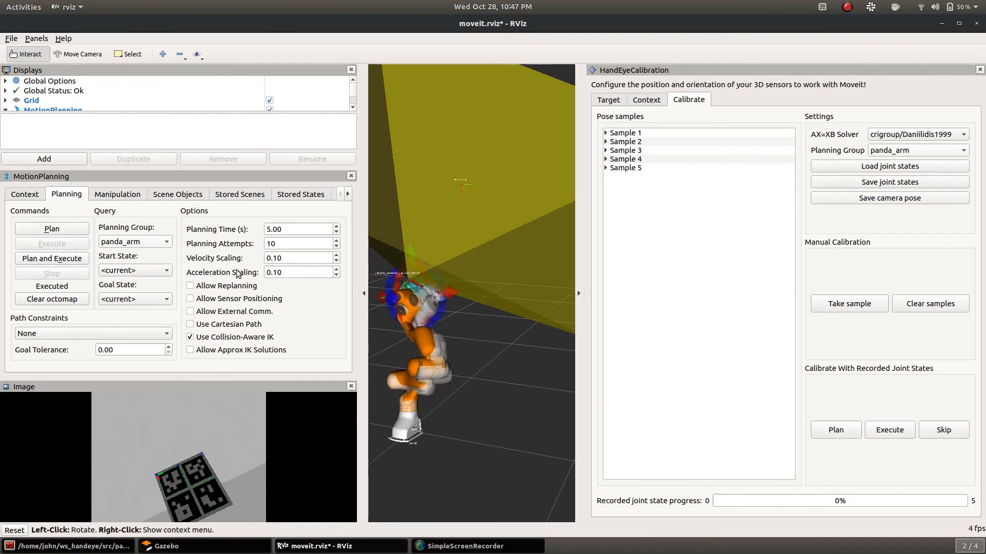
{"action": "left_click", "coordinate": [52, 258]}
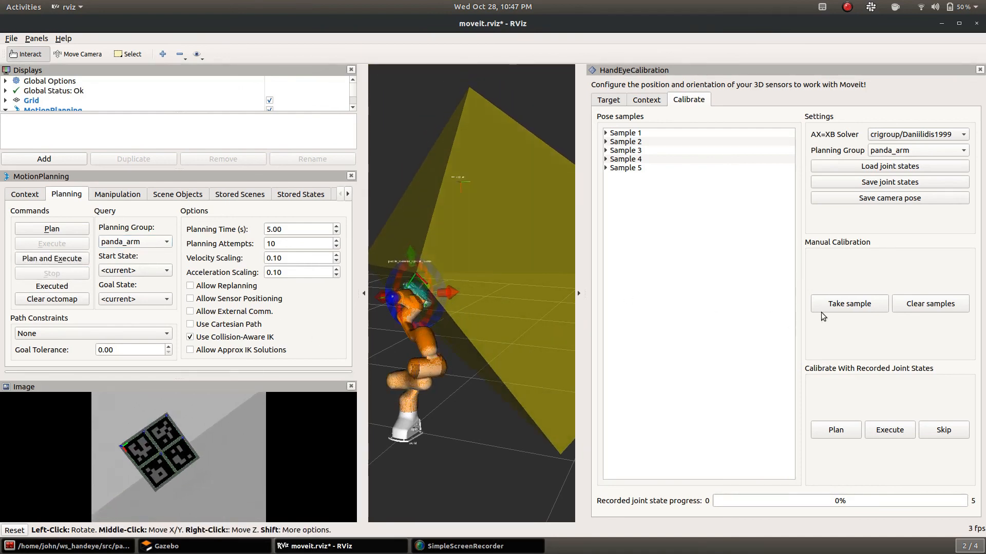
{"action": "left_click", "coordinate": [848, 304]}
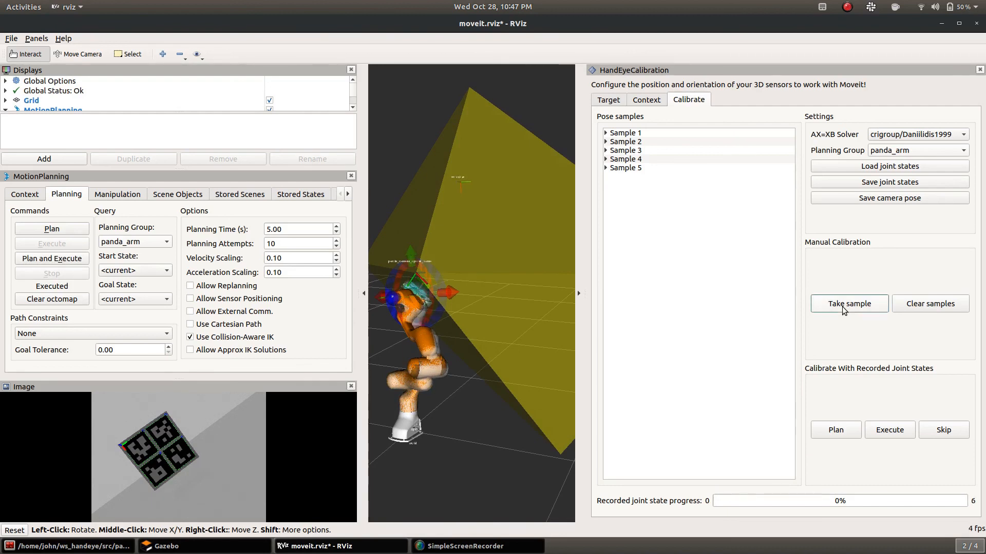
{"action": "left_click", "coordinate": [848, 303]}
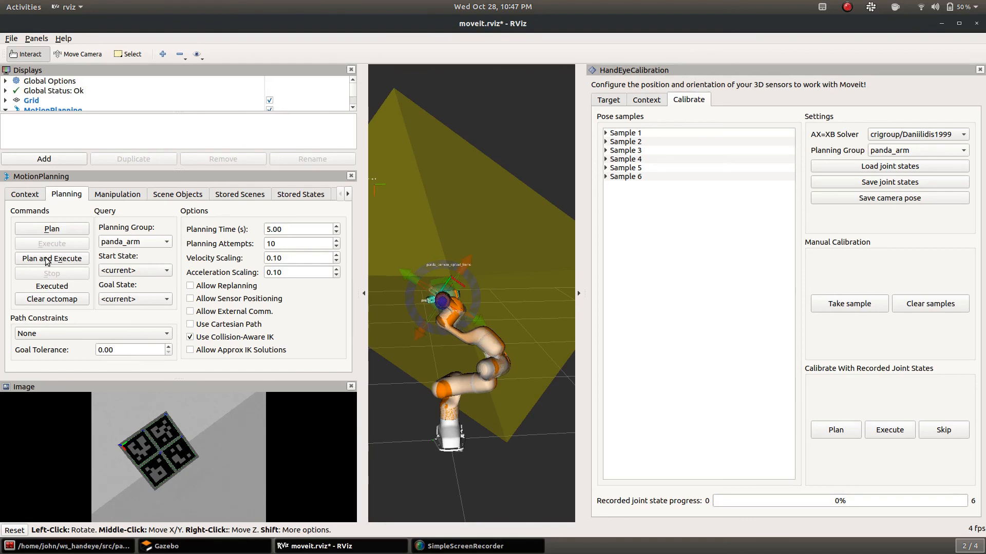
Execute the next planned pose and record sample 7
{"action": "left_click", "coordinate": [51, 258]}
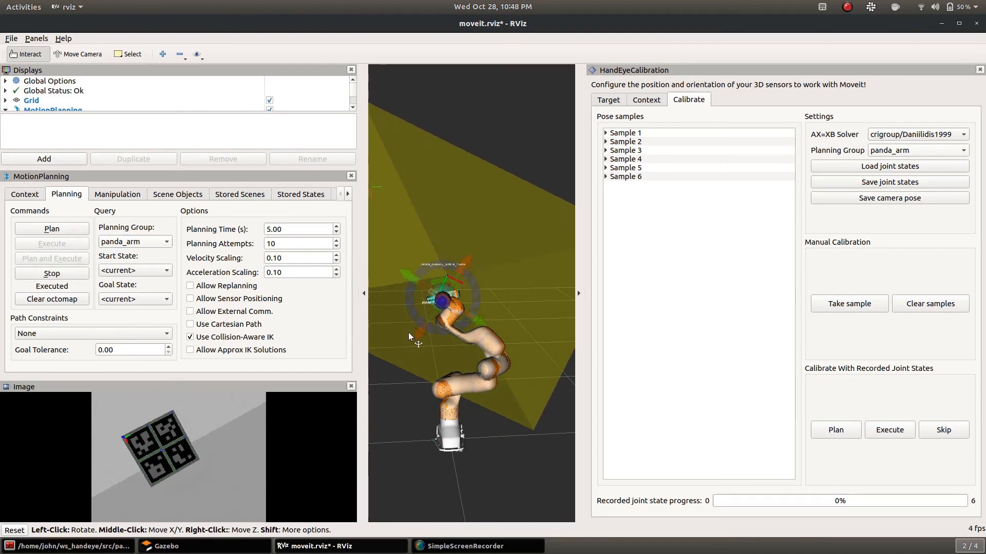
{"action": "left_click", "coordinate": [848, 303]}
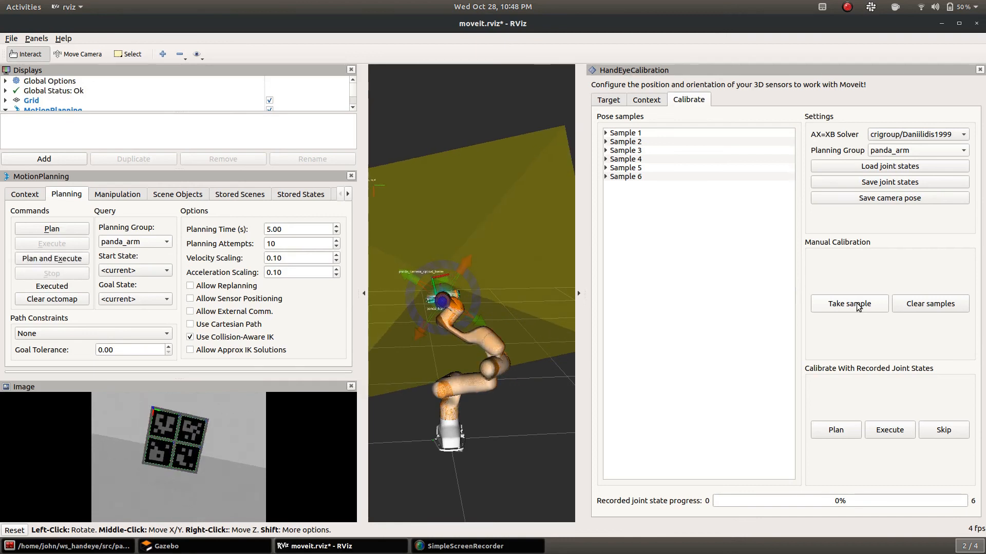
{"action": "left_click", "coordinate": [848, 303]}
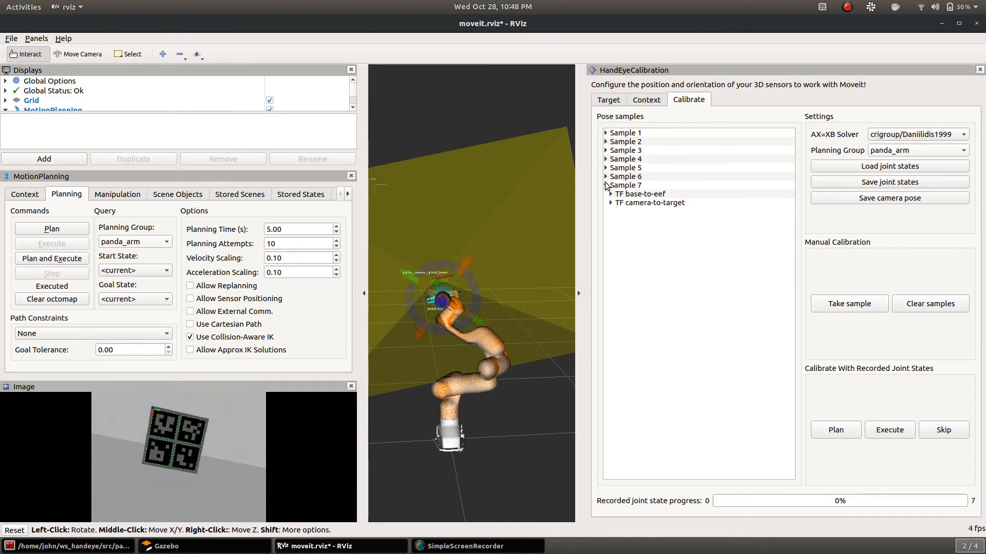
Expand Sample 7's camera-to-target and base-to-end-effector transforms, then begin saving the camera pose
{"action": "left_click", "coordinate": [610, 202]}
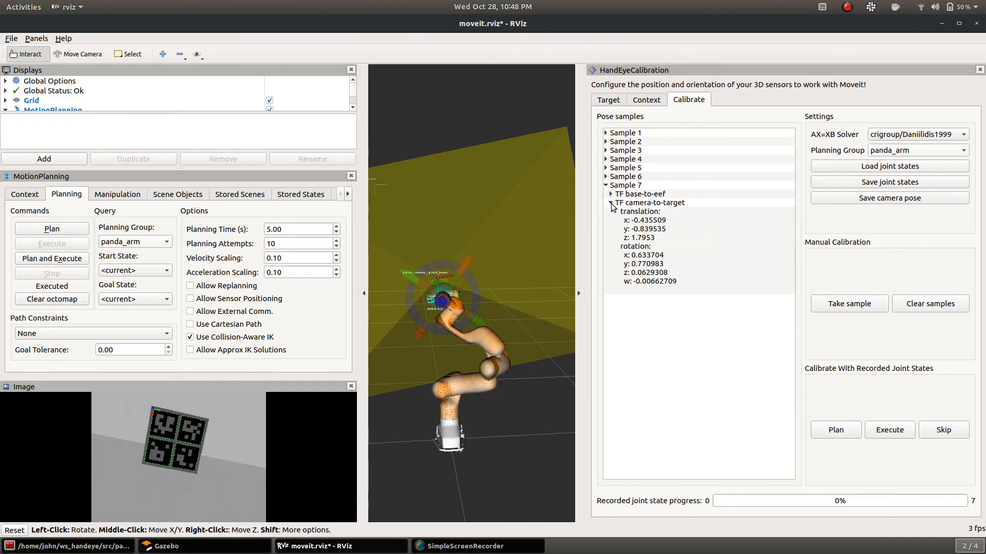
{"action": "left_click", "coordinate": [611, 193]}
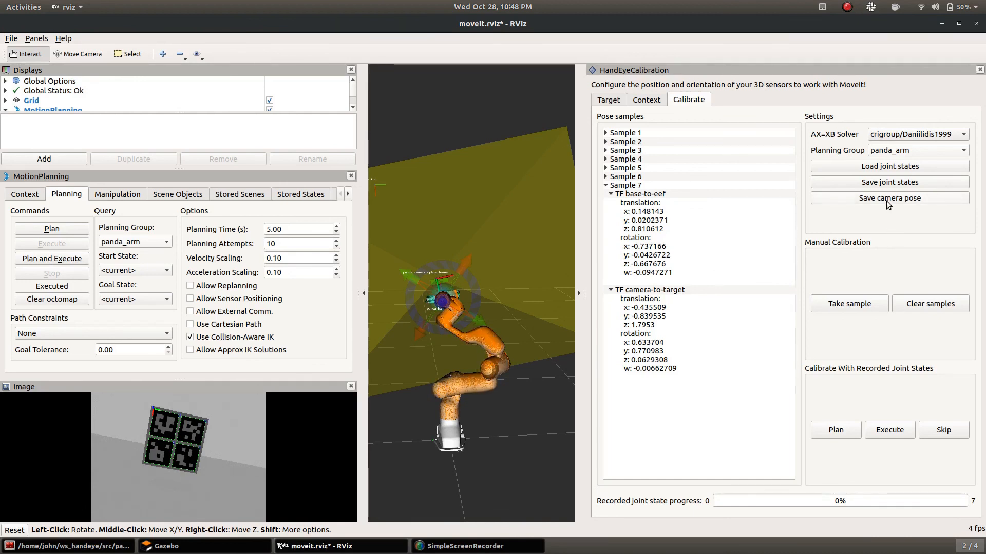
{"action": "left_click", "coordinate": [888, 198]}
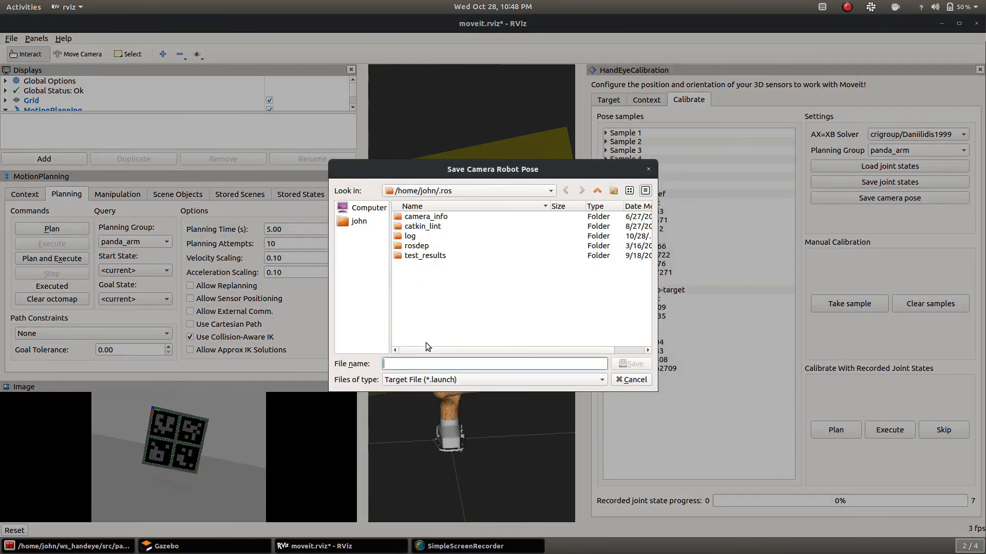
Save the camera pose as the 'calibration' launch file
{"action": "type", "text": "c"}
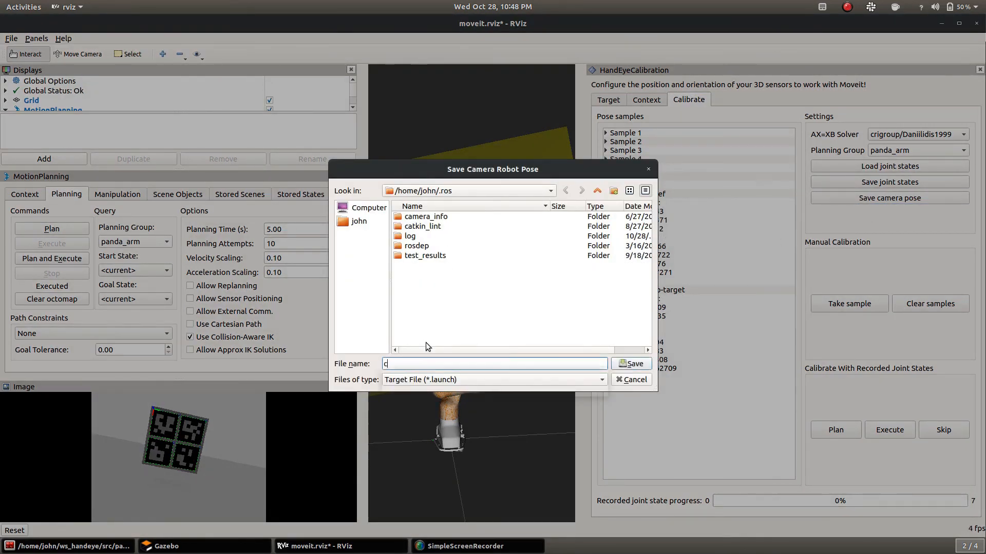
{"action": "type", "text": "alibration"}
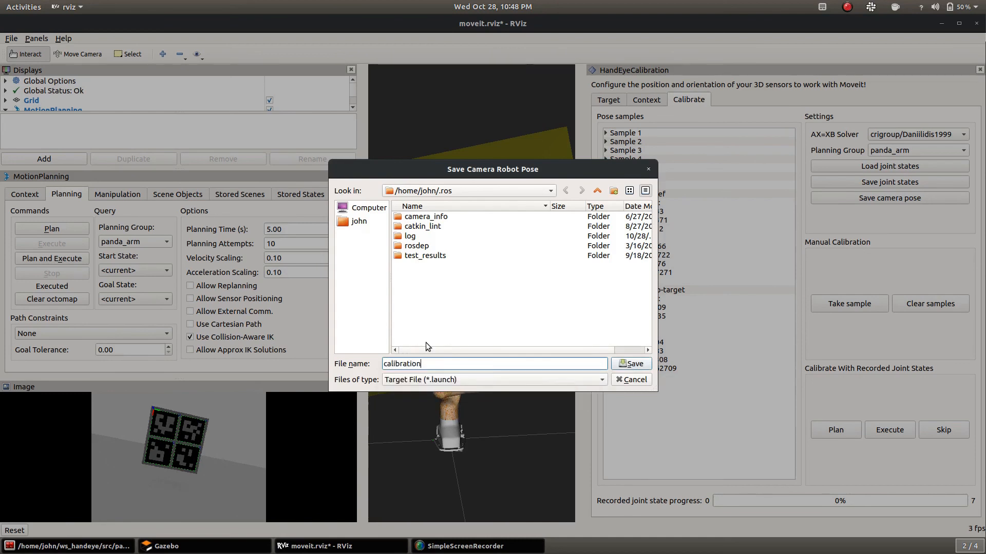
{"action": "left_click", "coordinate": [630, 364]}
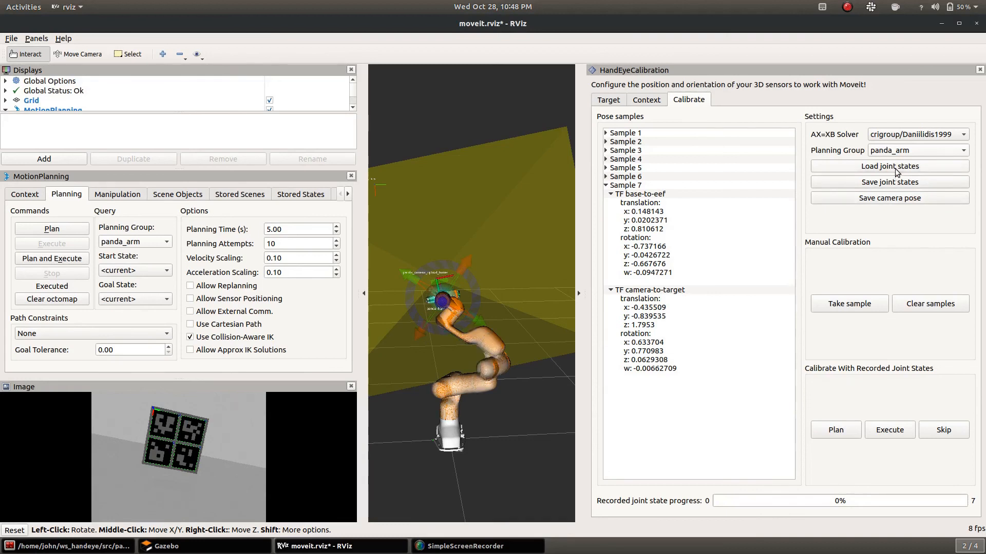
{"action": "left_click", "coordinate": [888, 182]}
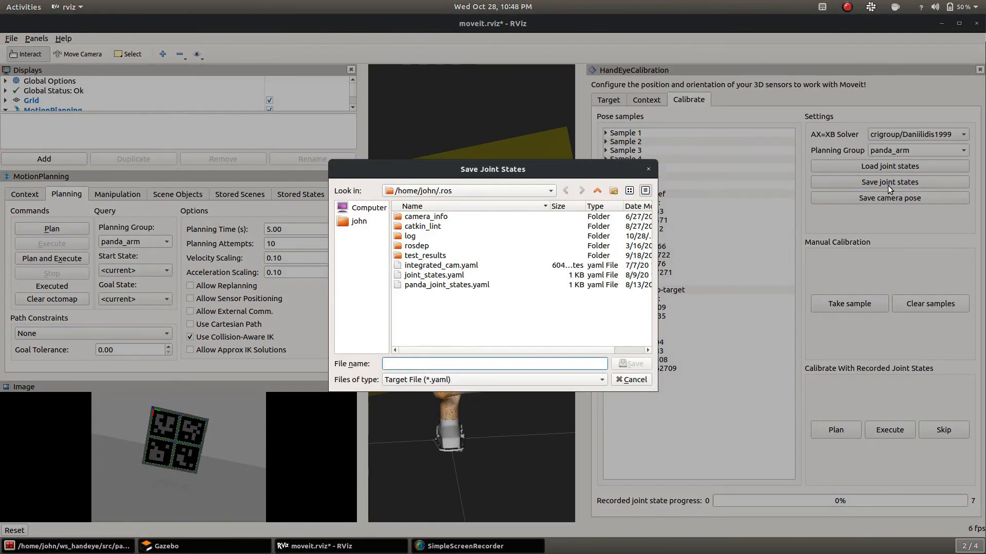
Save the recorded joint states under the file name 'joint_states'
{"action": "type", "text": "joint"}
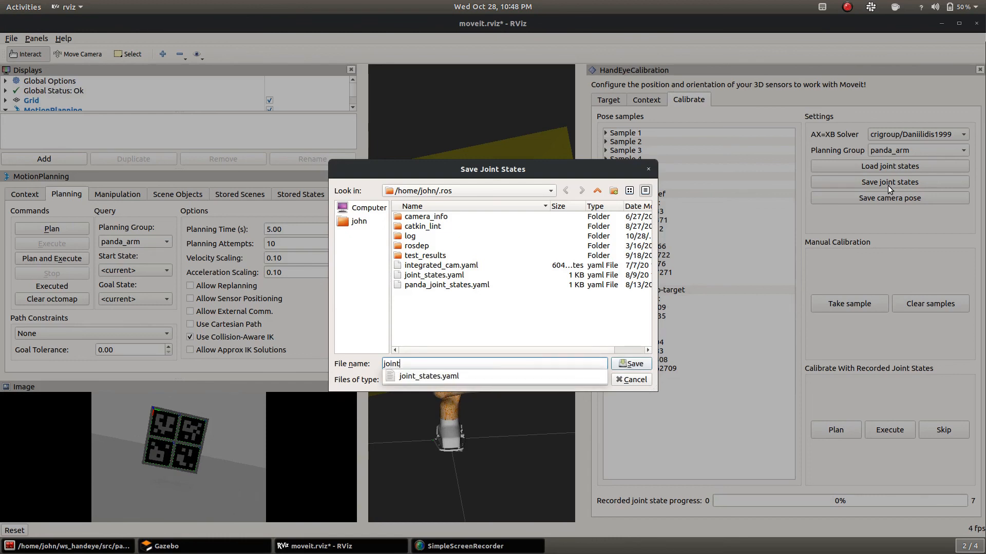
{"action": "type", "text": "_"}
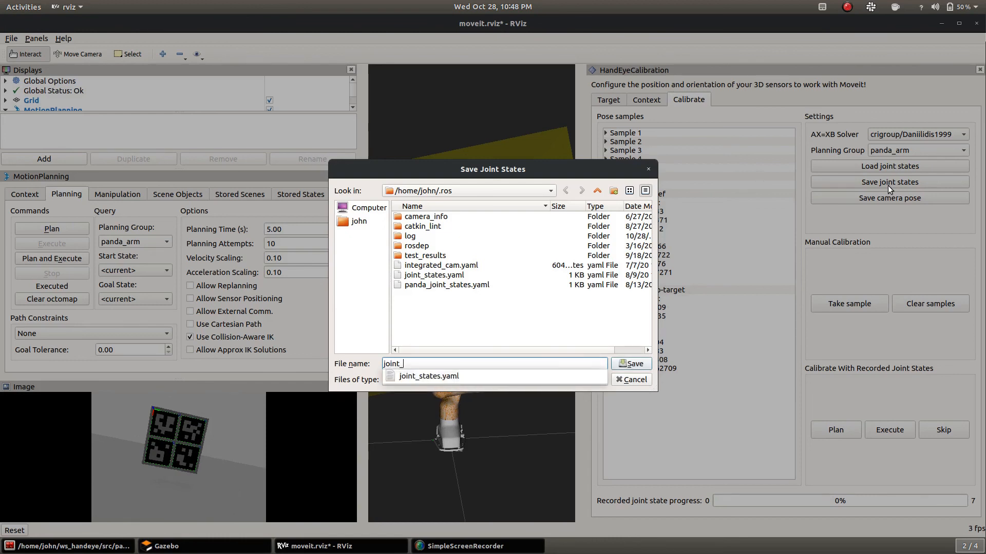
{"action": "type", "text": "states"}
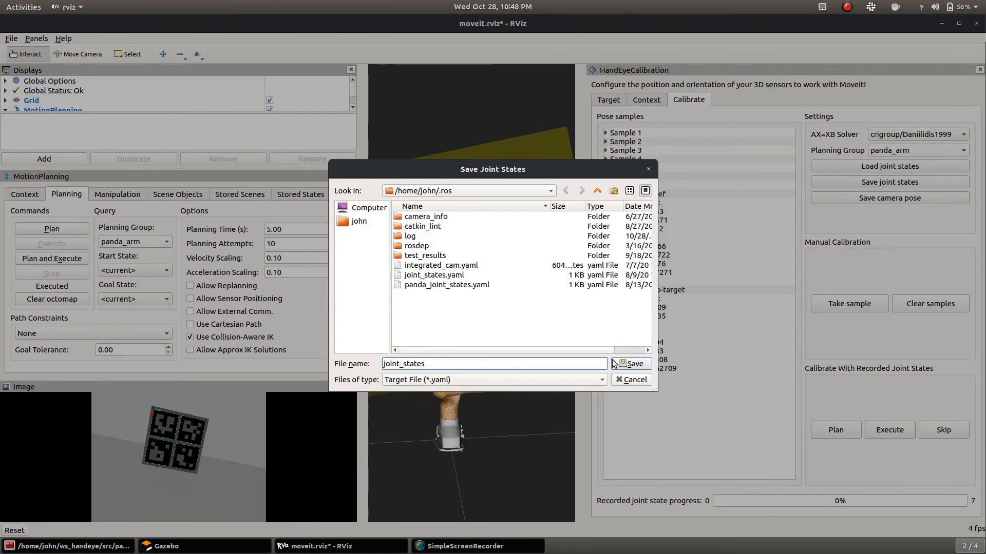
{"action": "left_click", "coordinate": [633, 363]}
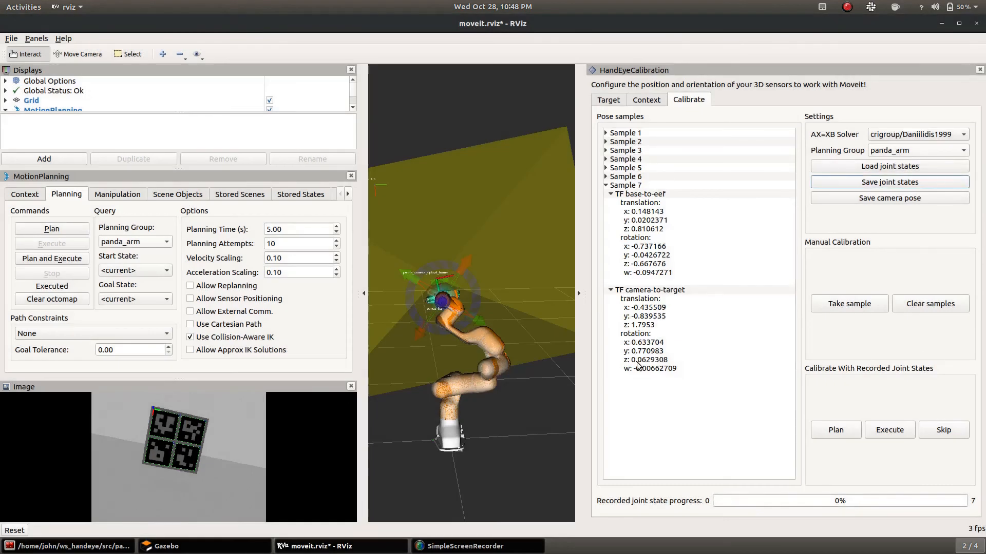